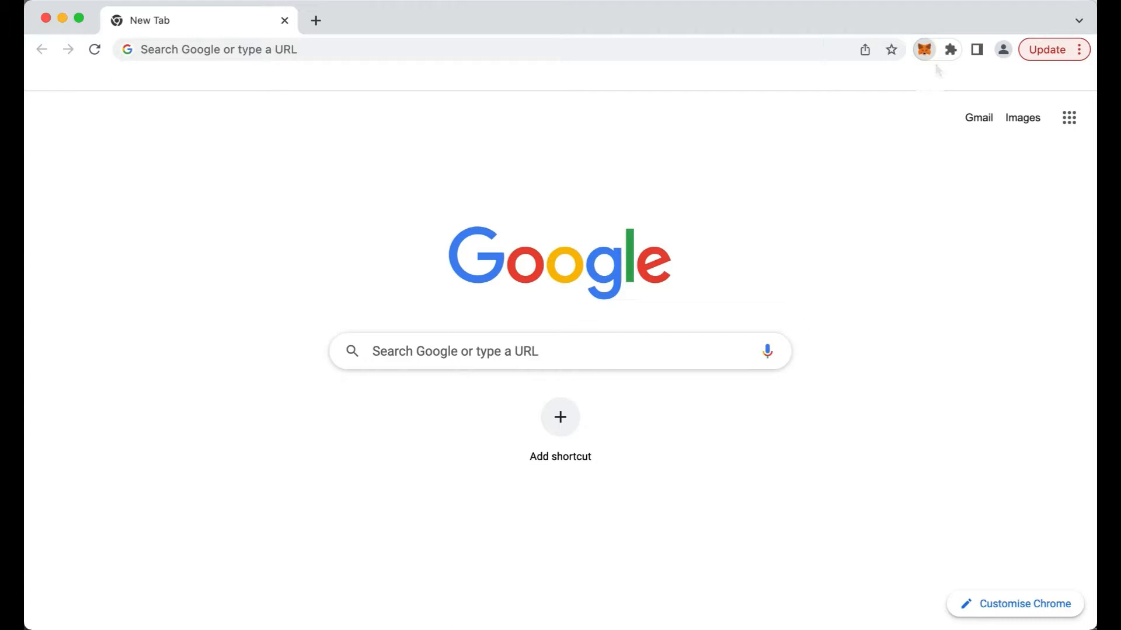
{"action": "mouse_move", "coordinate": [933, 64]}
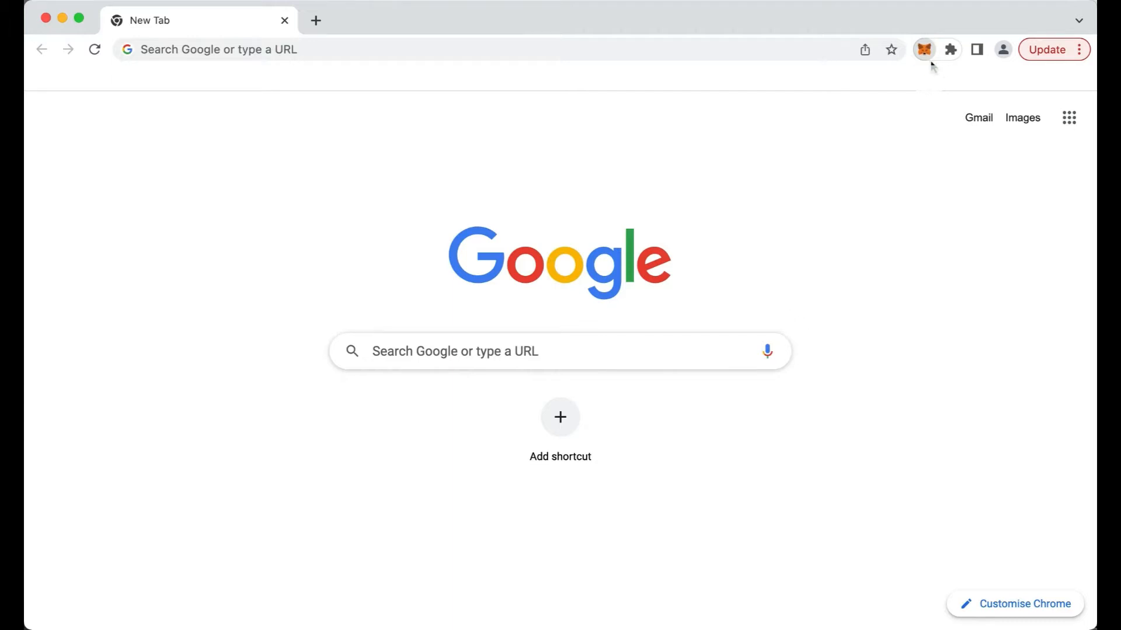
- Unlock MetaMask with the password to show Account 1 with 0 ETH
{"action": "left_click", "coordinate": [924, 49]}
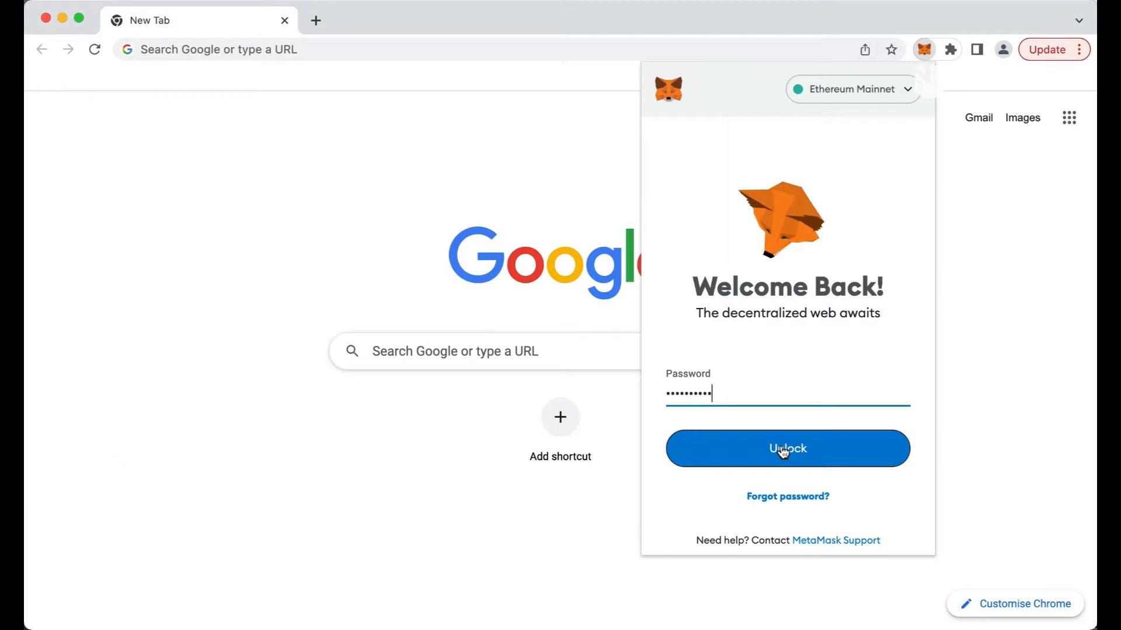
{"action": "left_click", "coordinate": [787, 448]}
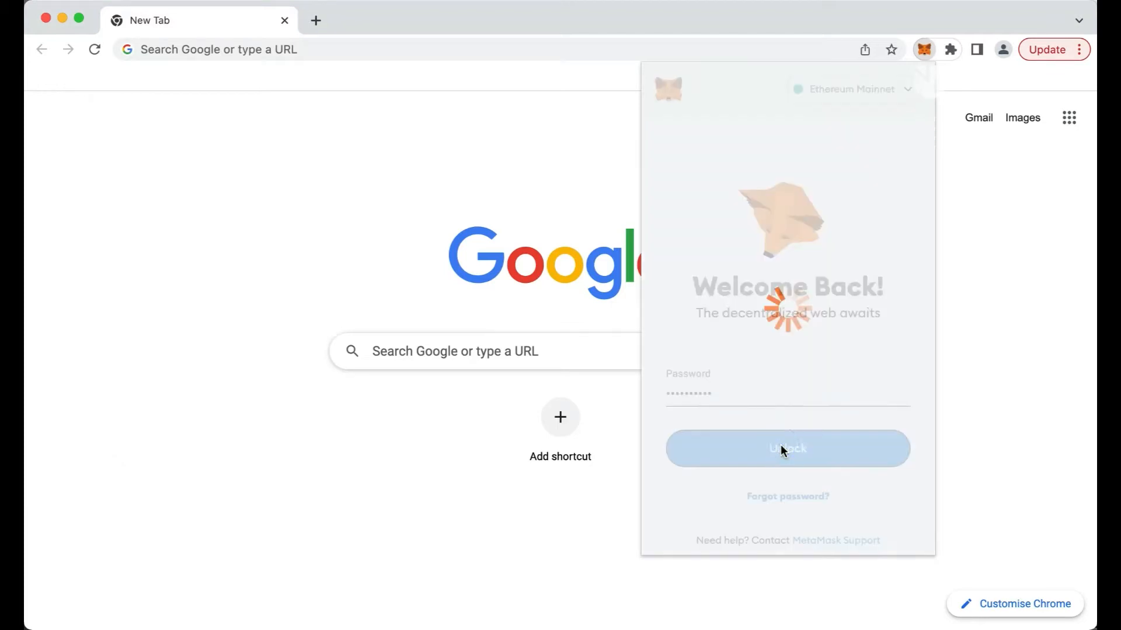
{"action": "left_click", "coordinate": [787, 449]}
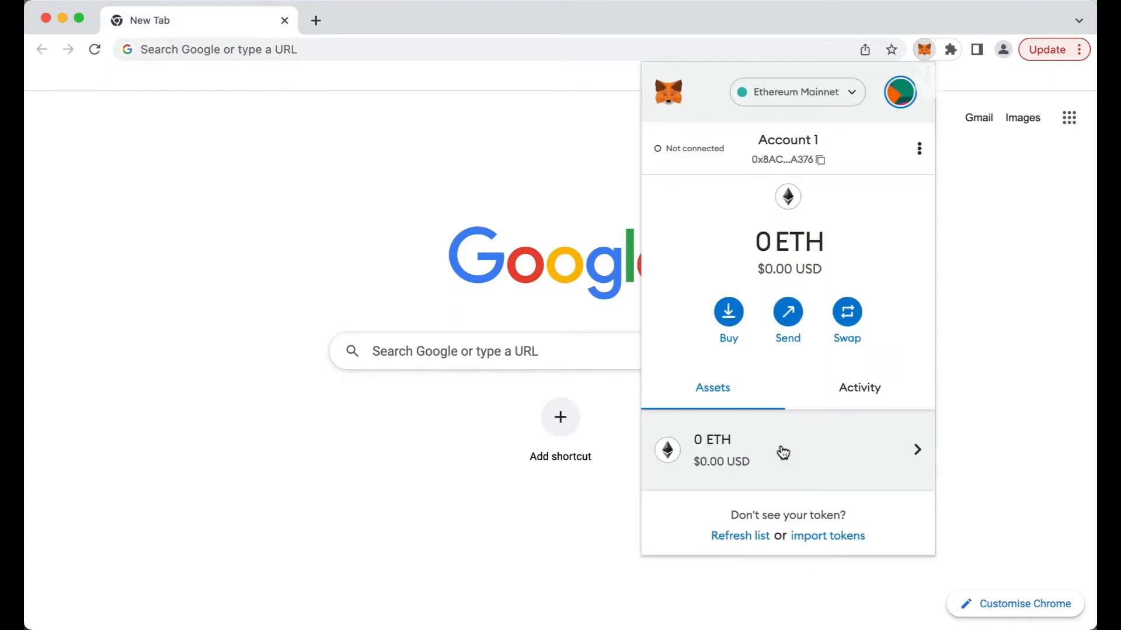
{"action": "mouse_move", "coordinate": [787, 210]}
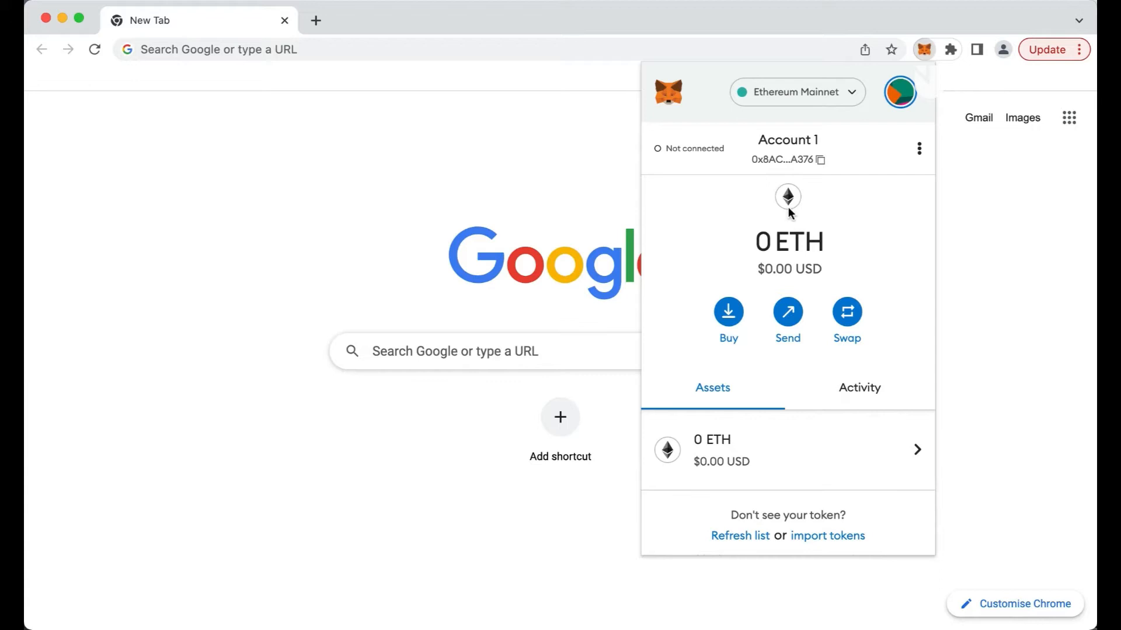
{"action": "mouse_move", "coordinate": [802, 205]}
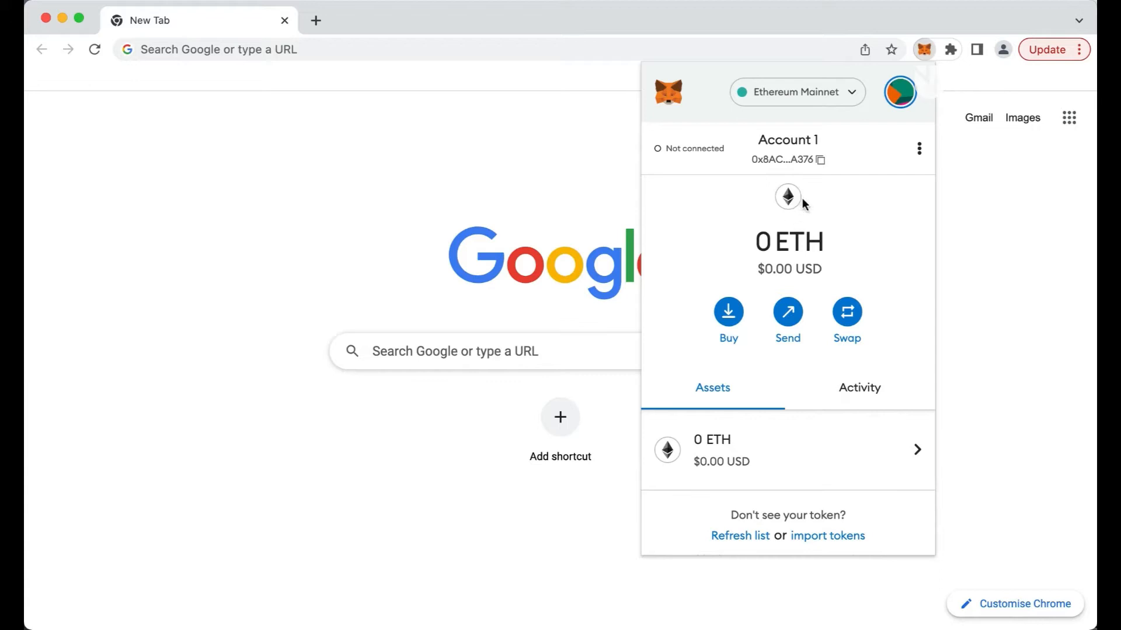
{"action": "mouse_move", "coordinate": [900, 92]}
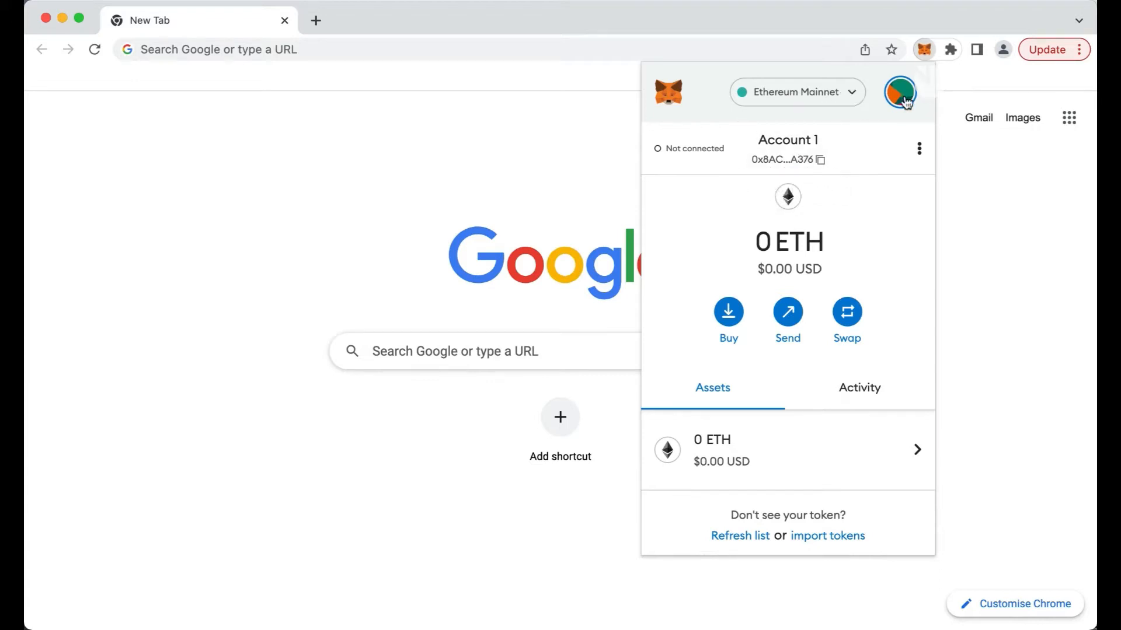
- Create a new MetaMask account named 'Personal' from the account list
{"action": "left_click", "coordinate": [901, 91]}
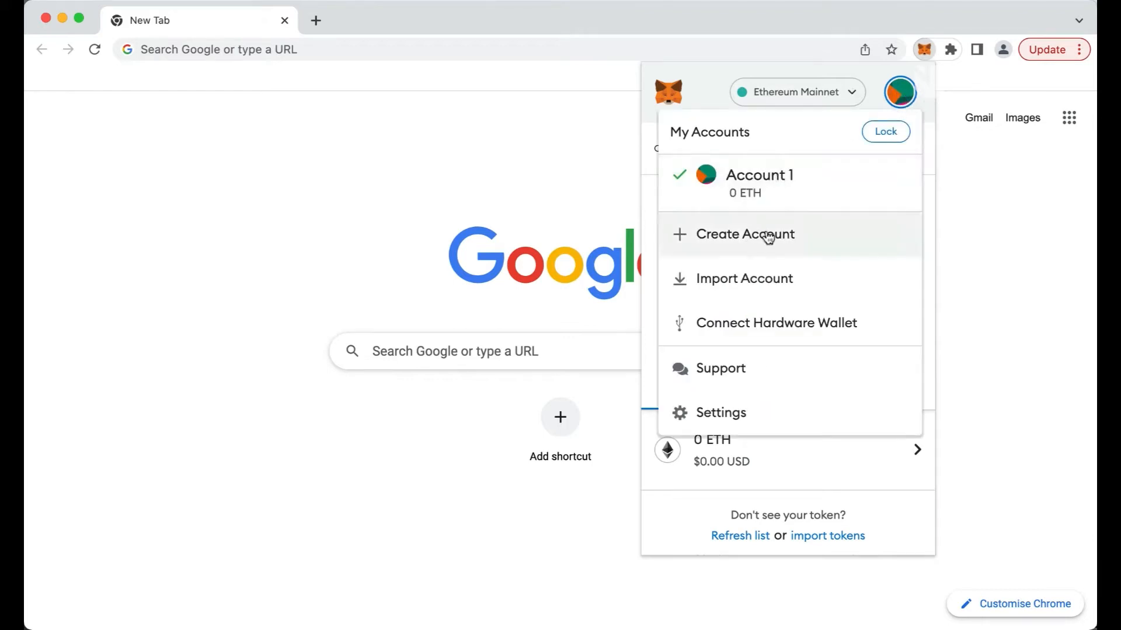
{"action": "left_click", "coordinate": [745, 235]}
{"action": "type", "text": "Personal"}
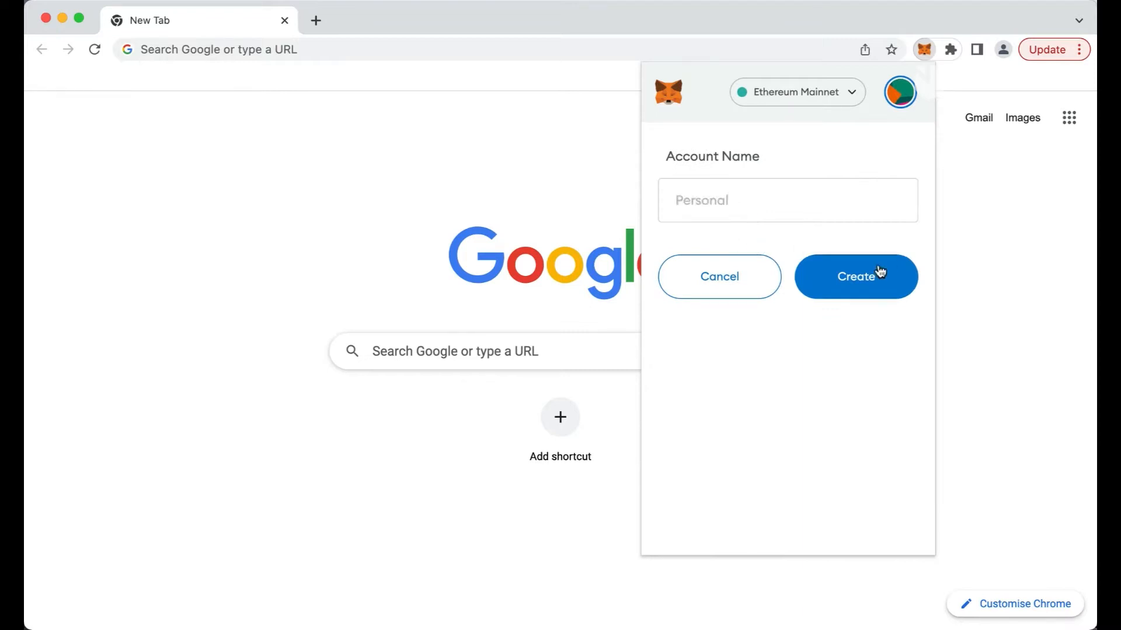
{"action": "left_click", "coordinate": [856, 276]}
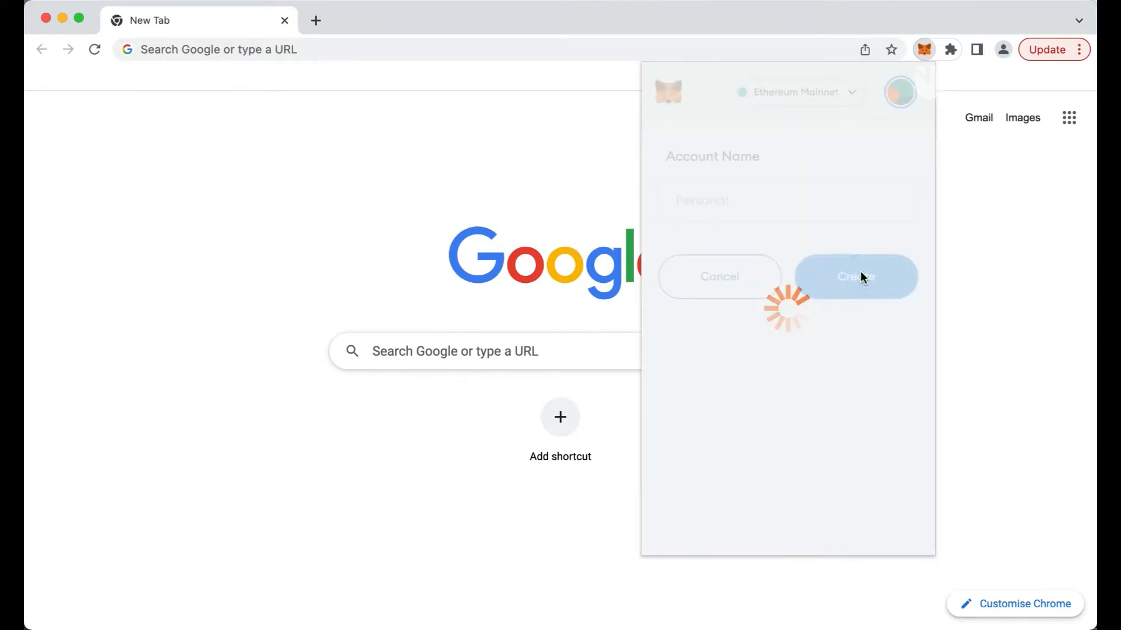
{"action": "left_click", "coordinate": [854, 276]}
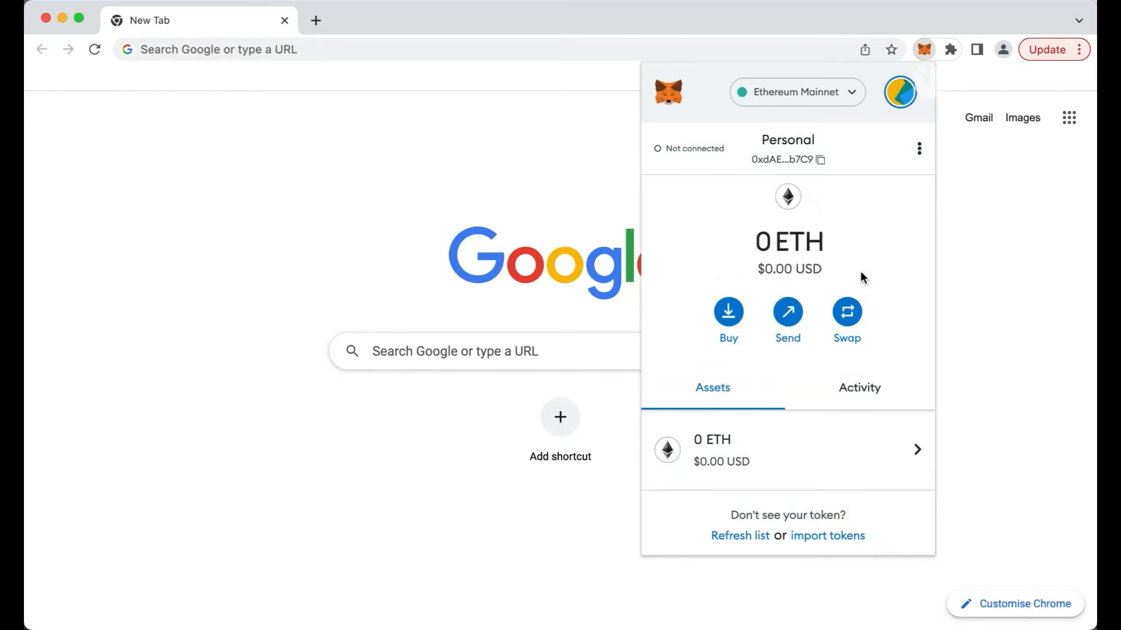
{"action": "left_click", "coordinate": [899, 92]}
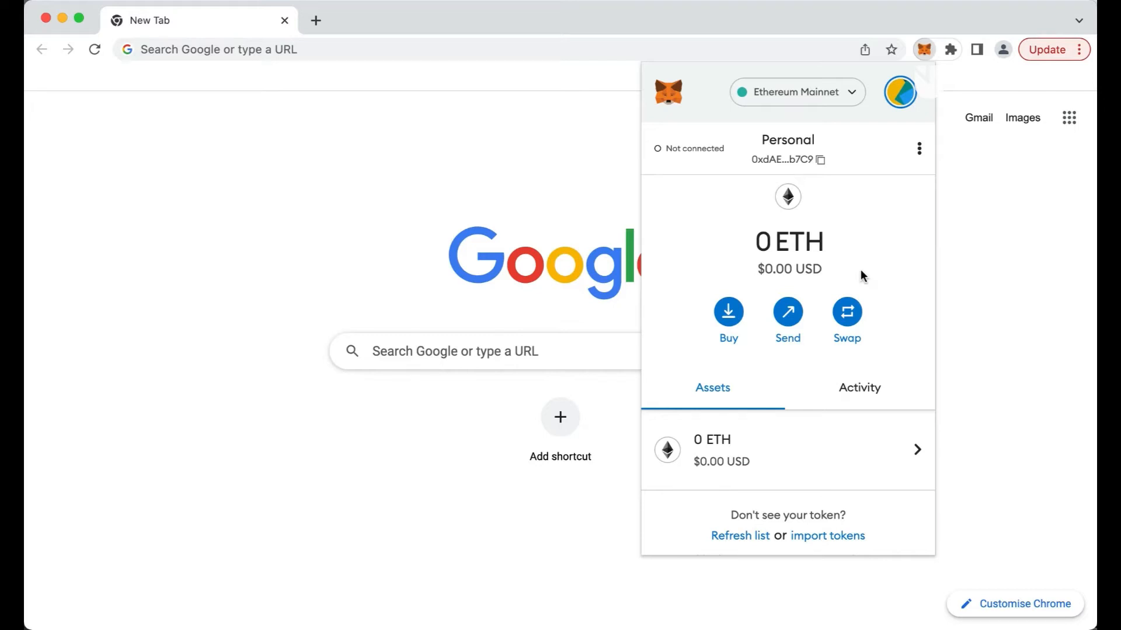
{"action": "mouse_move", "coordinate": [922, 150]}
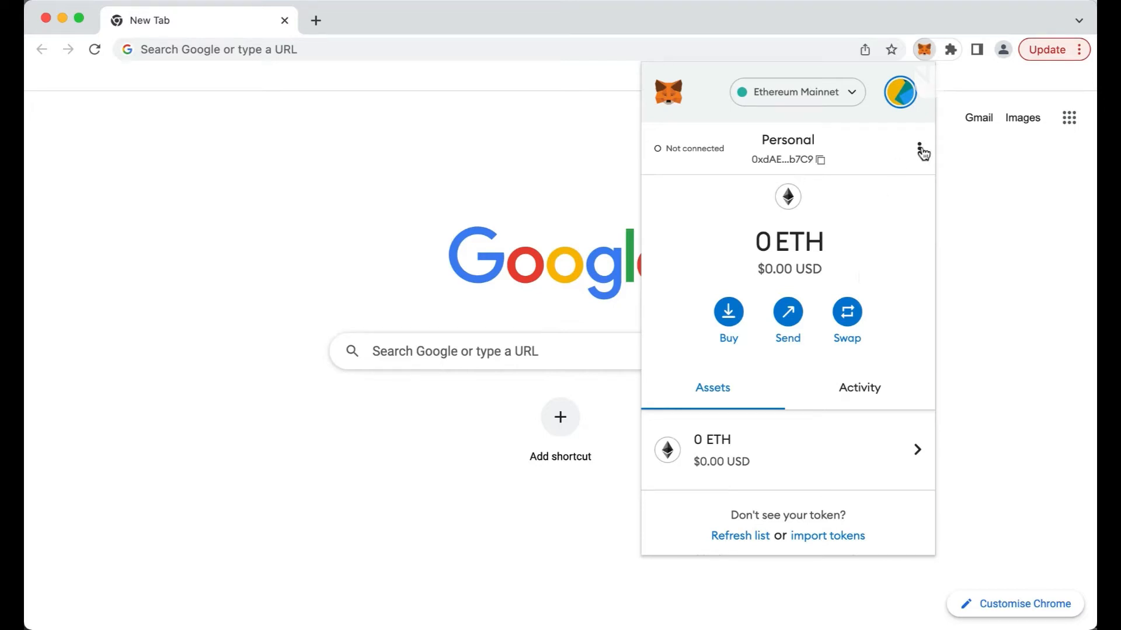
- Rename the 'Personal' account to 'NewName' via Account details
{"action": "left_click", "coordinate": [920, 148]}
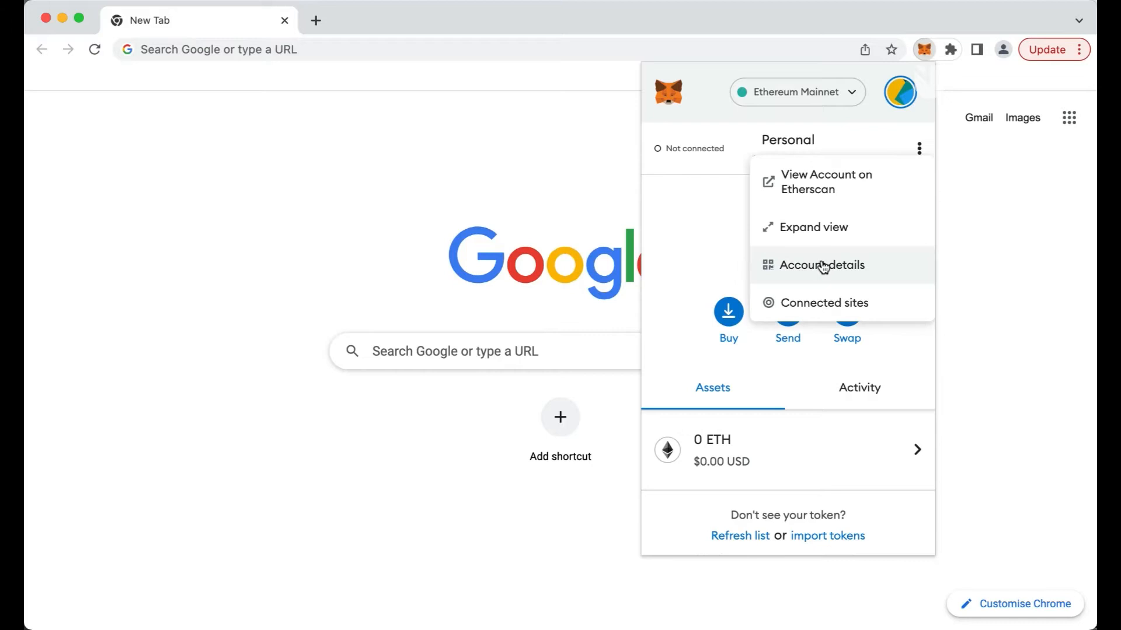
{"action": "left_click", "coordinate": [821, 265]}
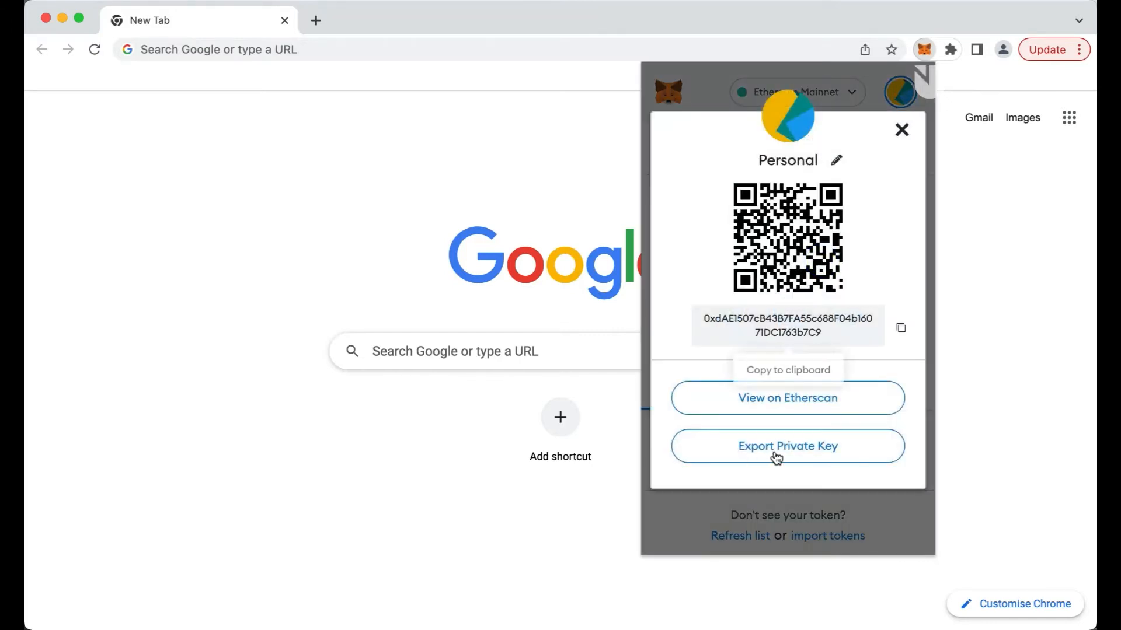
{"action": "left_click", "coordinate": [901, 130]}
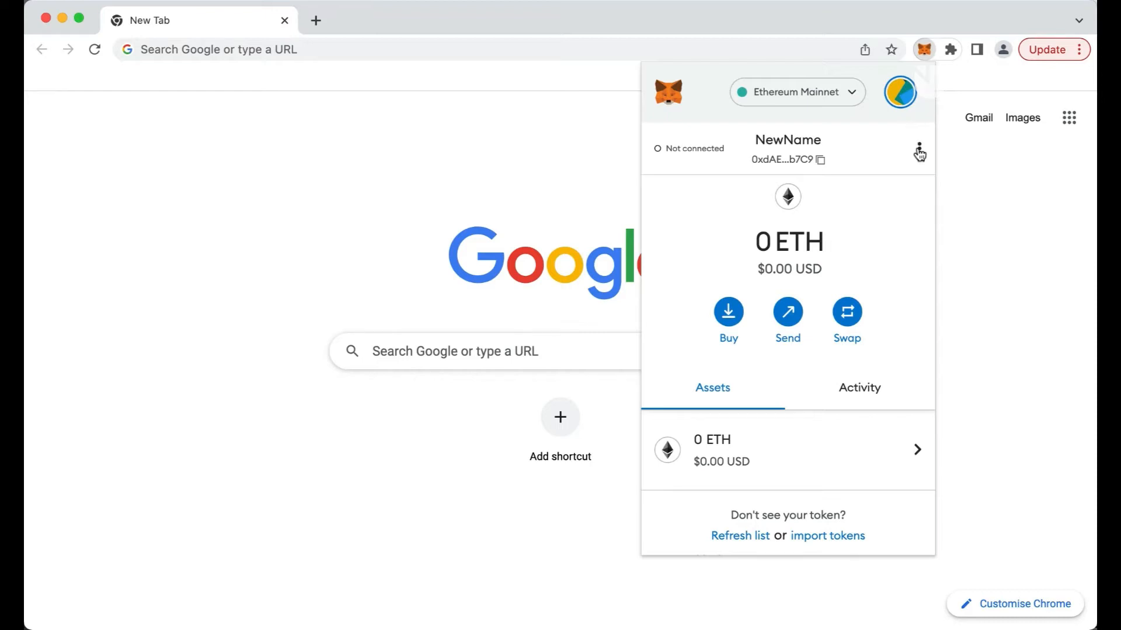
- Open the NewName account's address on Etherscan from the account menu
{"action": "left_click", "coordinate": [919, 147]}
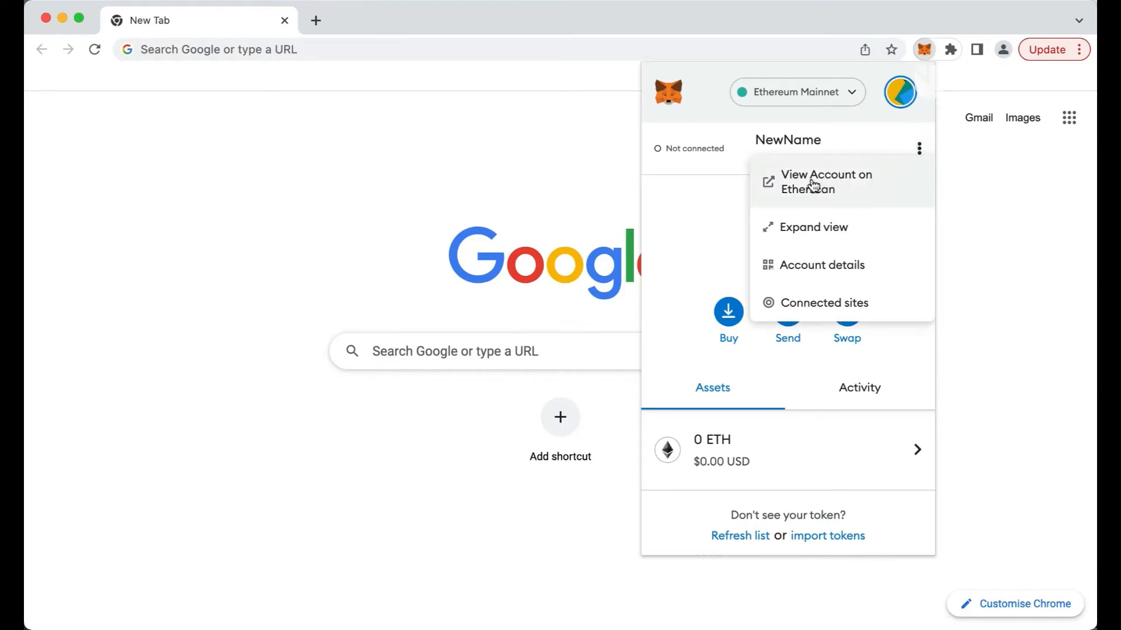
{"action": "left_click", "coordinate": [826, 181]}
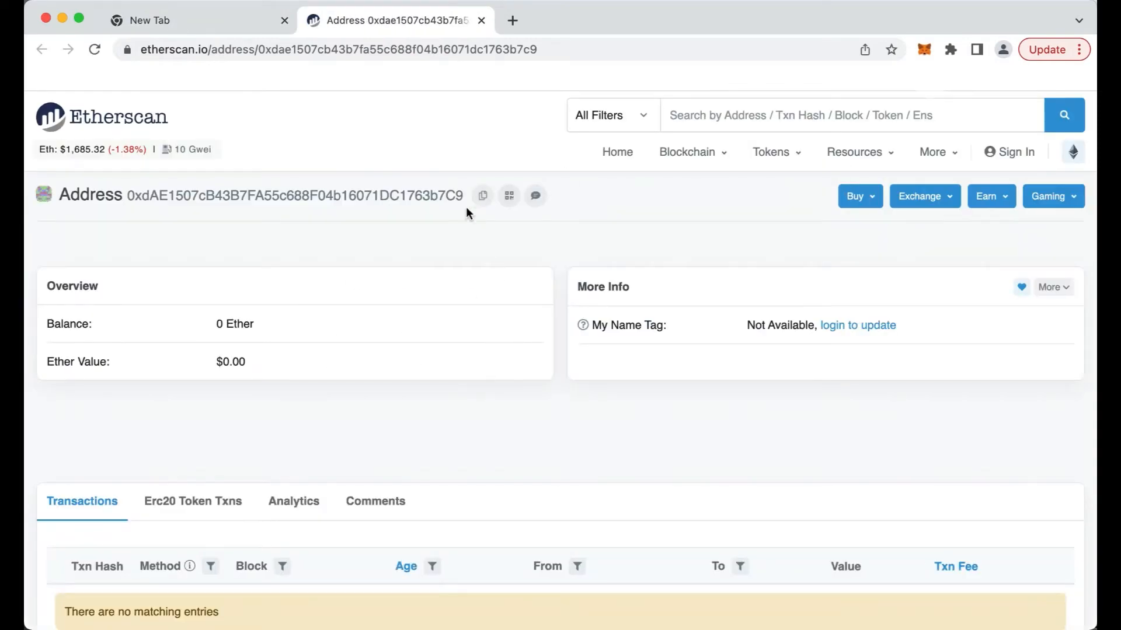
{"action": "mouse_move", "coordinate": [470, 212]}
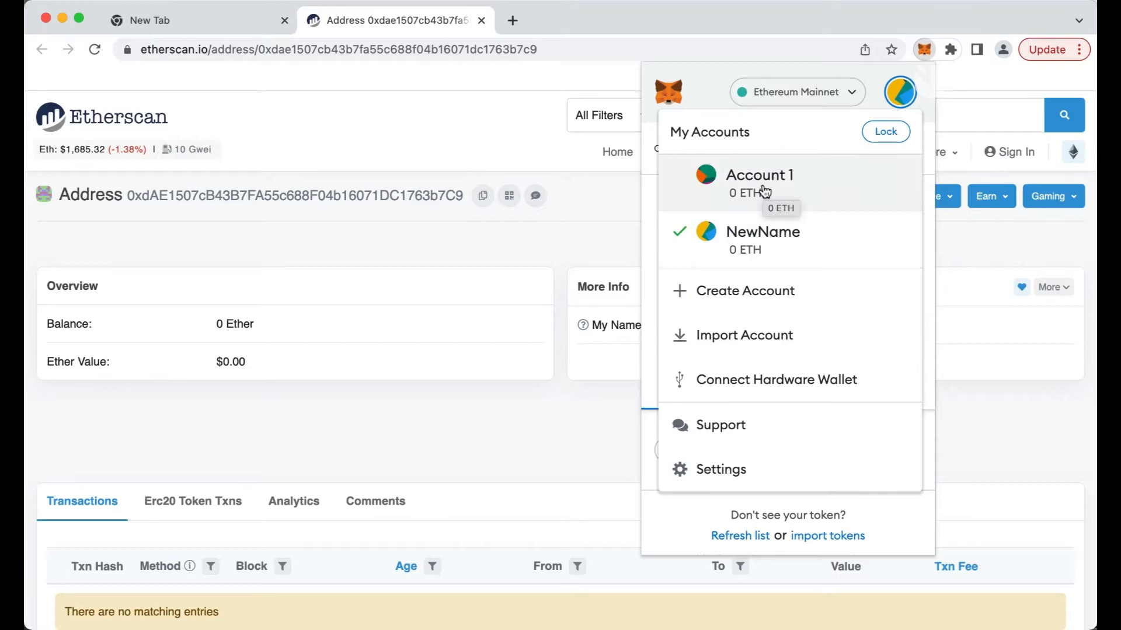
- Switch to Account 1 and buy ETH through Coinbase Pay
{"action": "left_click", "coordinate": [759, 175]}
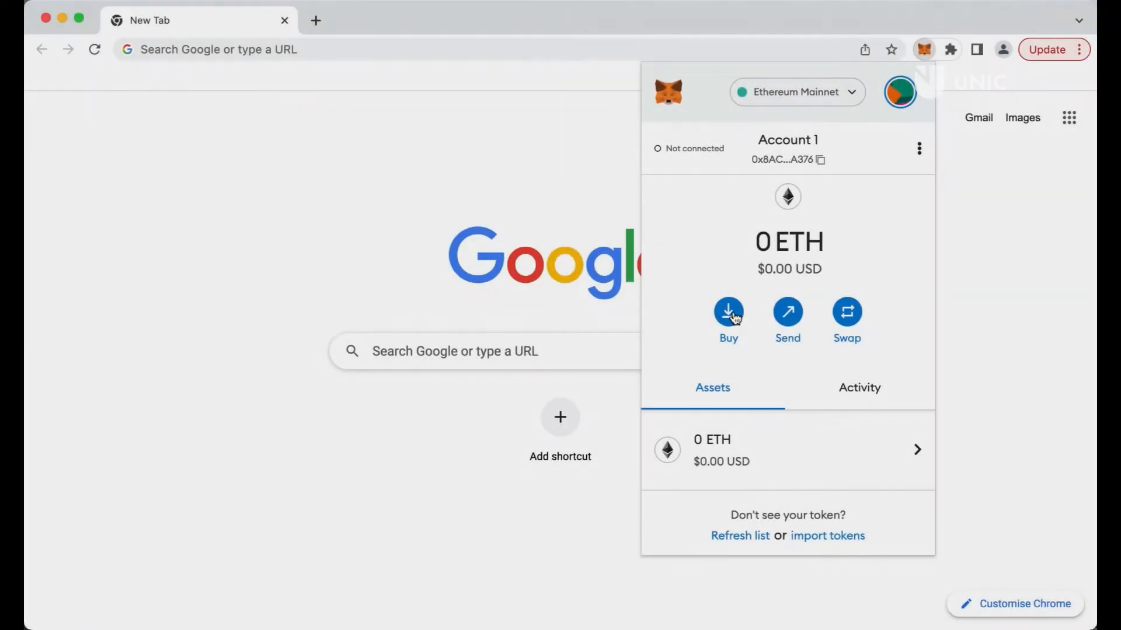
{"action": "left_click", "coordinate": [727, 313]}
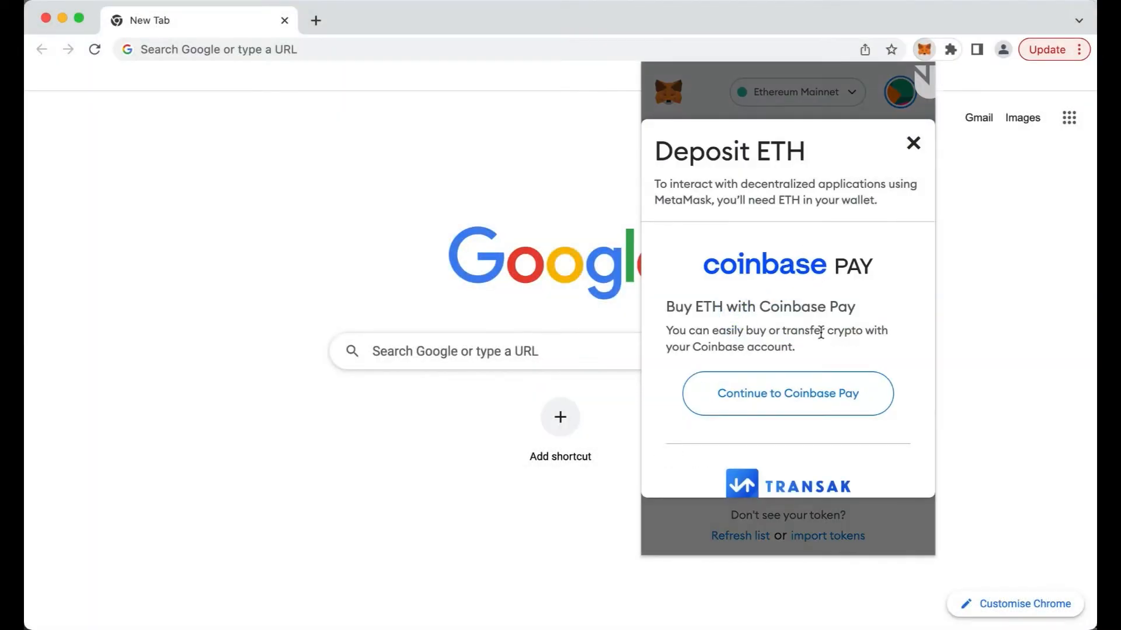
{"action": "mouse_move", "coordinate": [797, 400]}
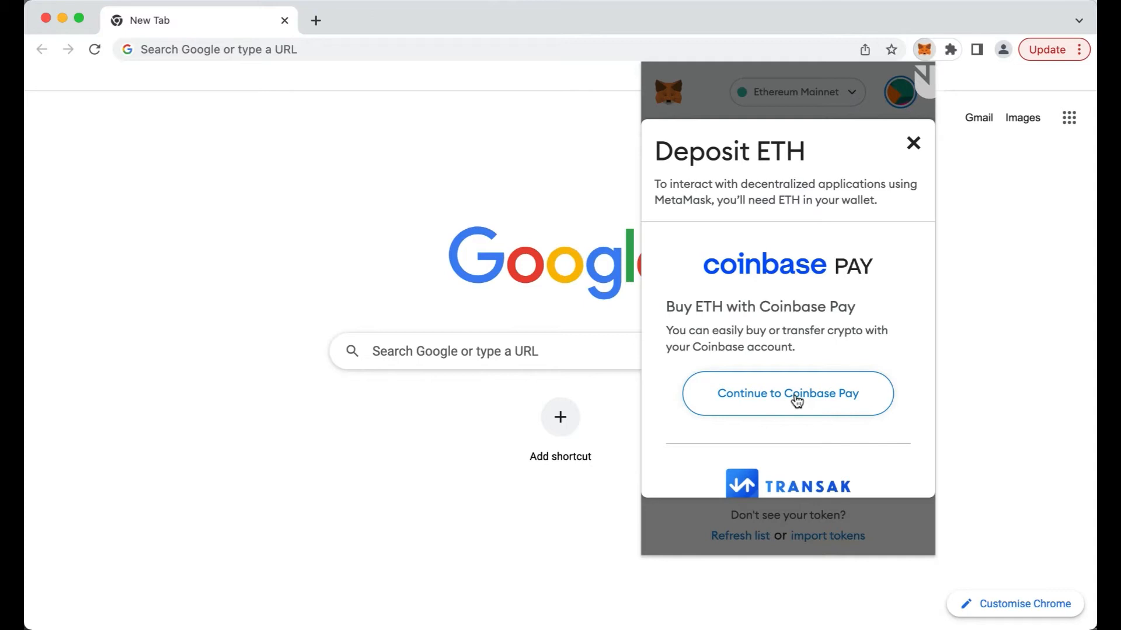
{"action": "left_click", "coordinate": [786, 393]}
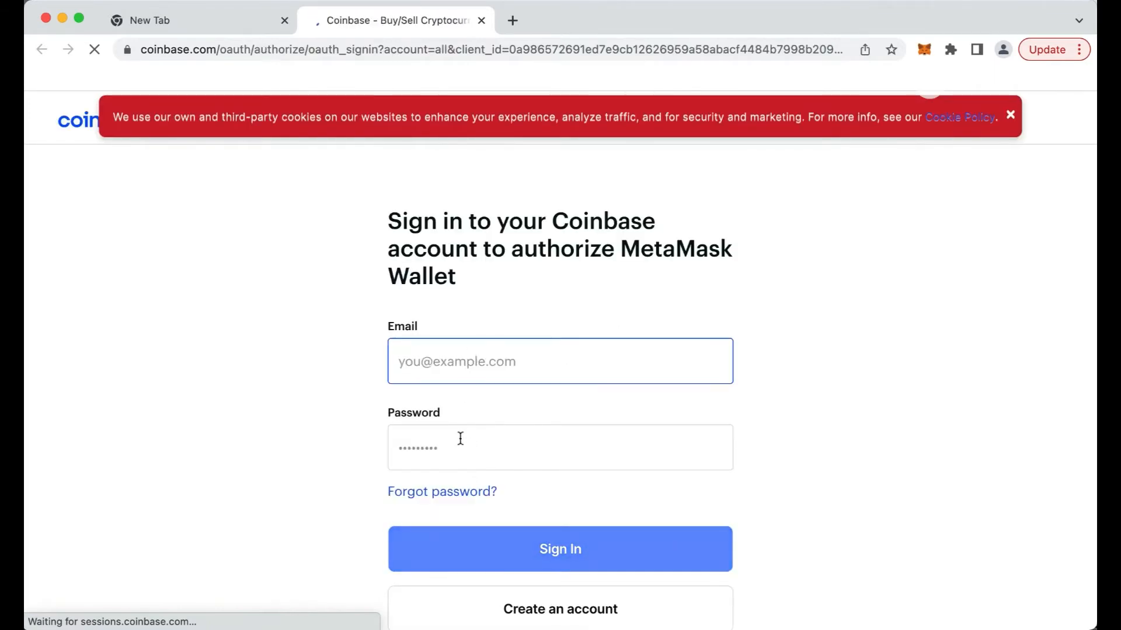
- Start buying Ethereum on Coinbase, reach the card form, then return to MetaMask
{"action": "left_click", "coordinate": [560, 549]}
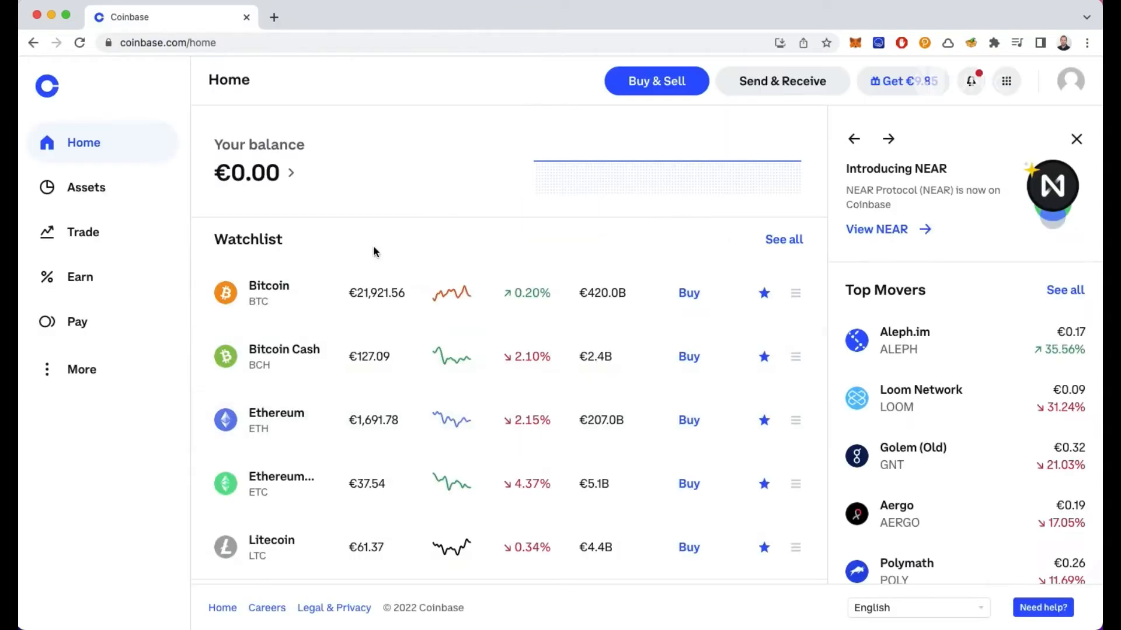
{"action": "mouse_move", "coordinate": [576, 427]}
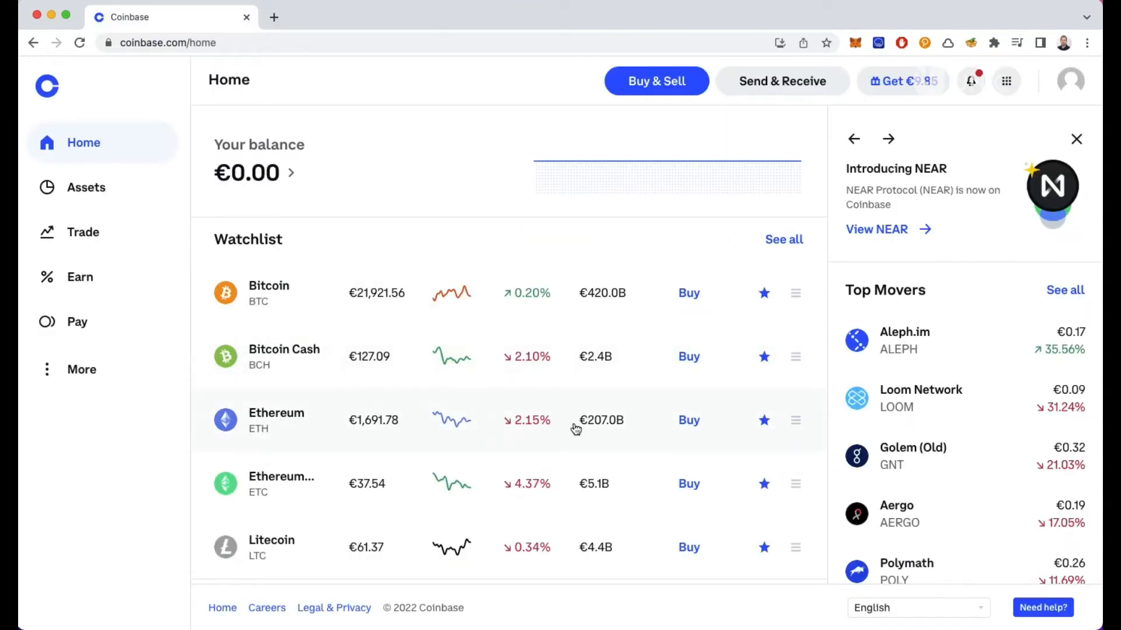
{"action": "left_click", "coordinate": [688, 420]}
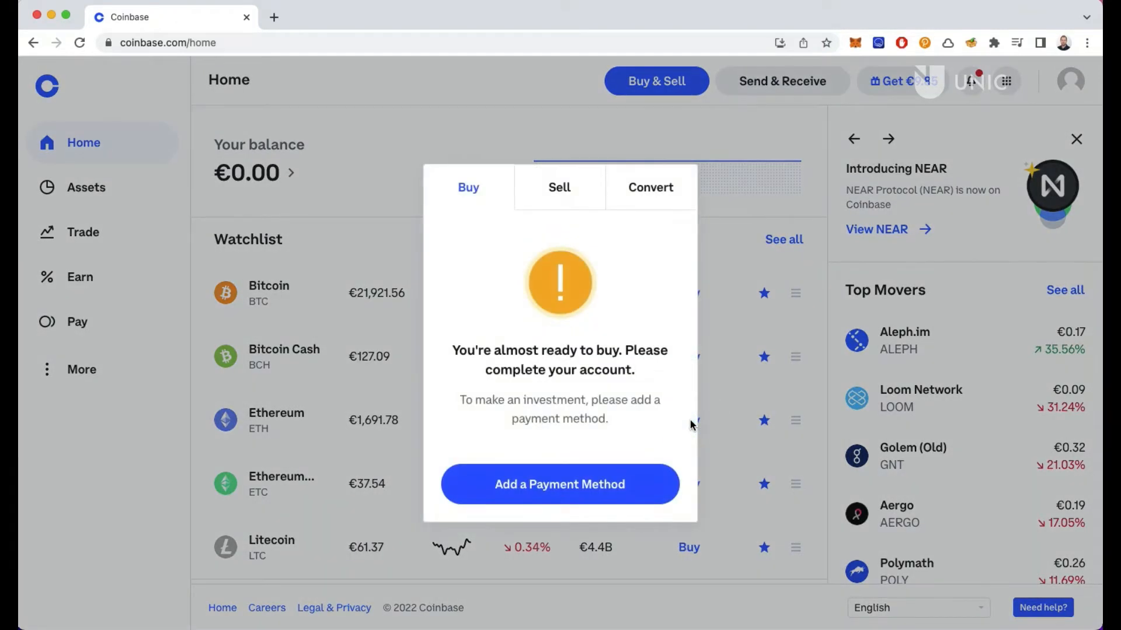
{"action": "mouse_move", "coordinate": [560, 484]}
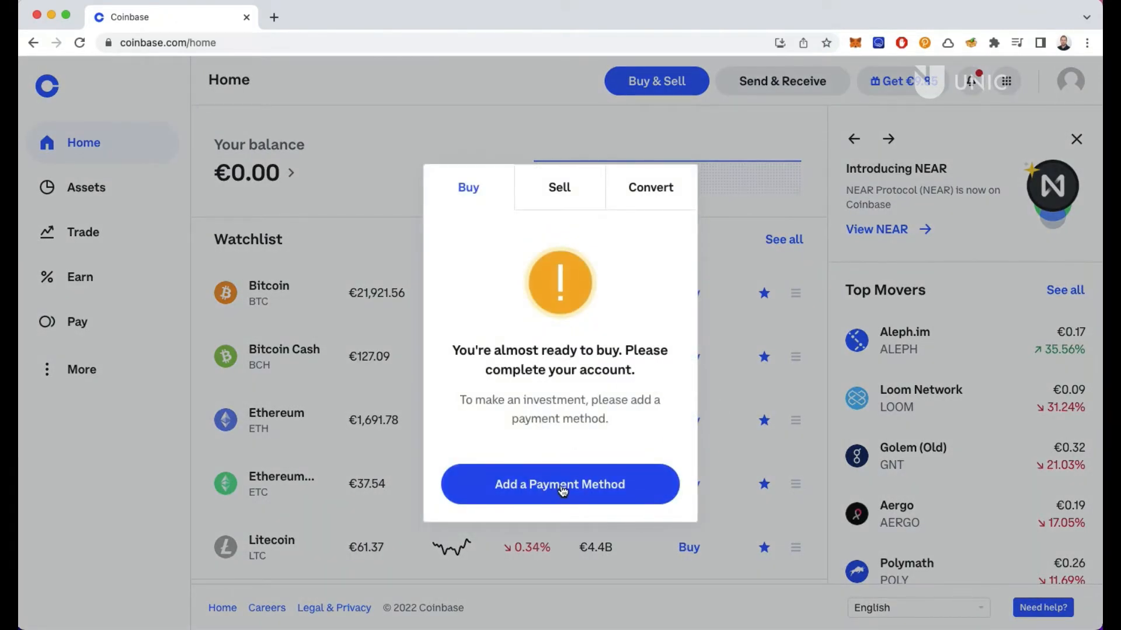
{"action": "left_click", "coordinate": [559, 484]}
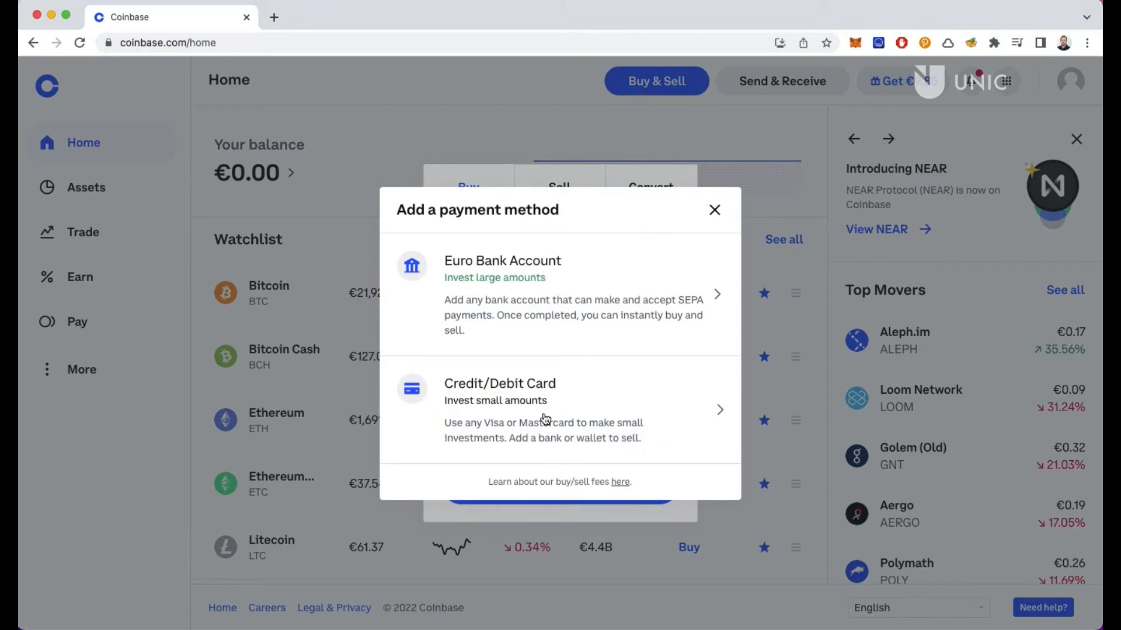
{"action": "mouse_move", "coordinate": [543, 417]}
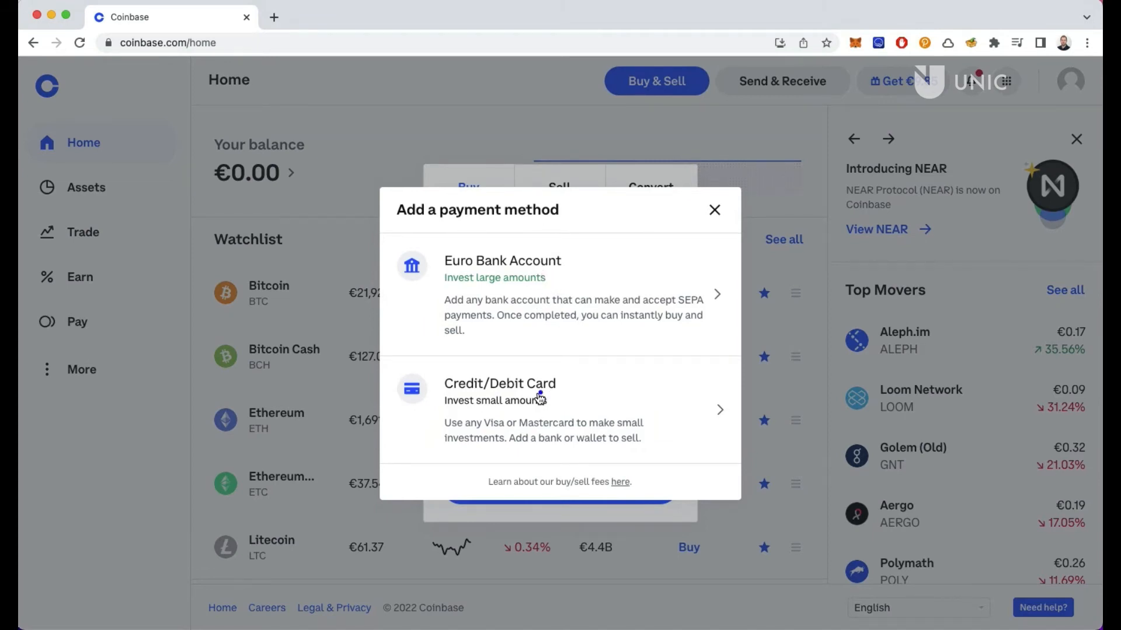
{"action": "left_click", "coordinate": [500, 410]}
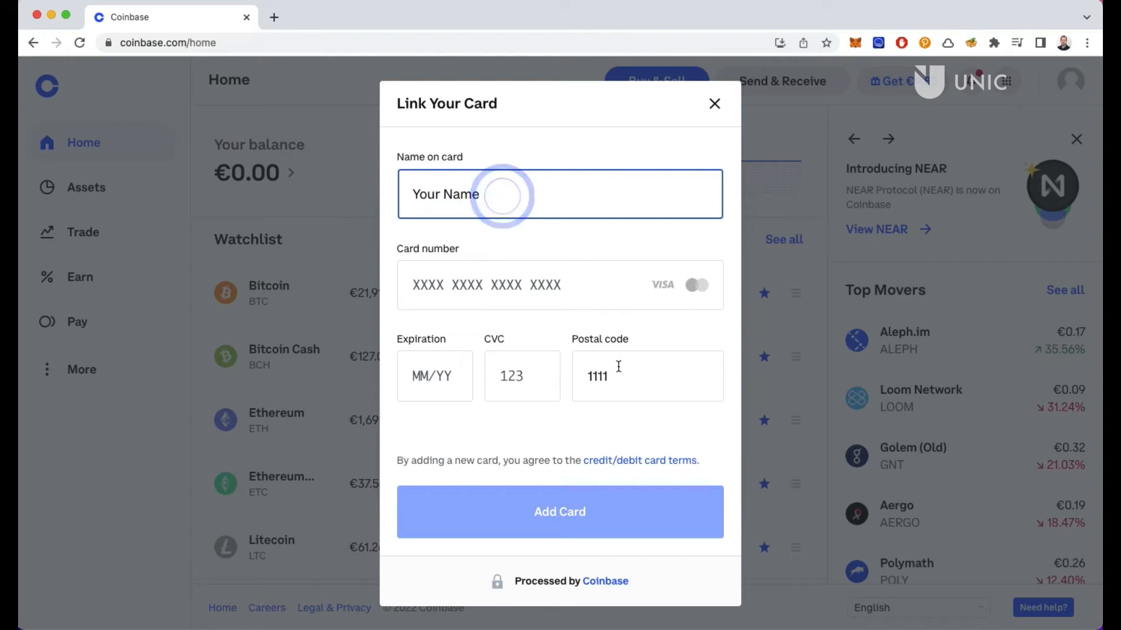
{"action": "left_click", "coordinate": [523, 284]}
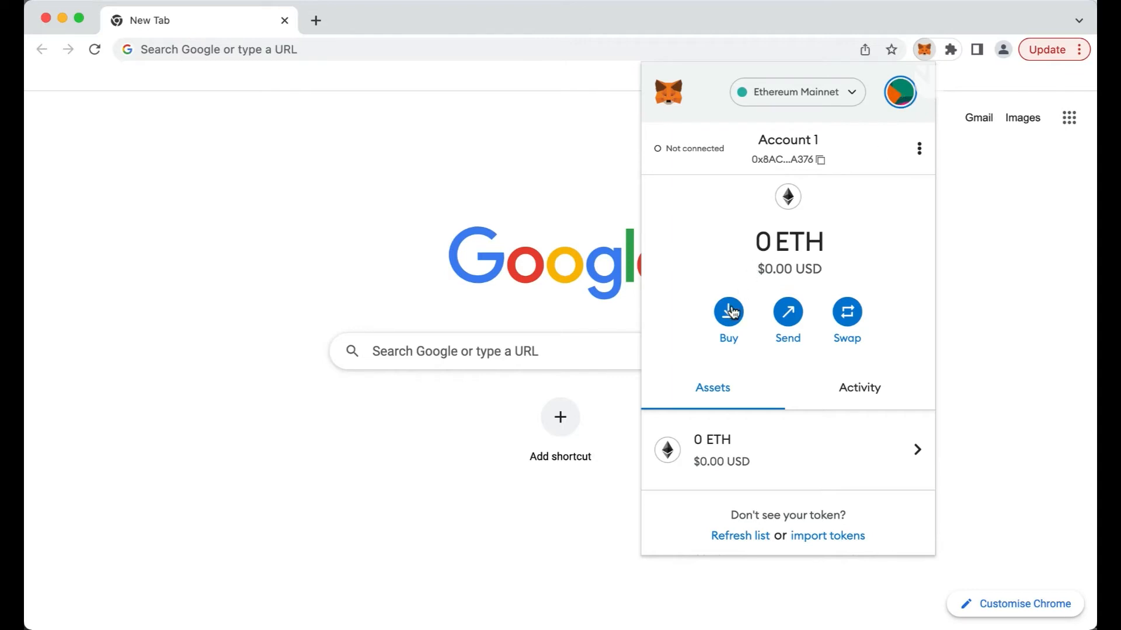
- Place a Transak order for 20 EUR of ETH to the MetaMask wallet
{"action": "left_click", "coordinate": [728, 312]}
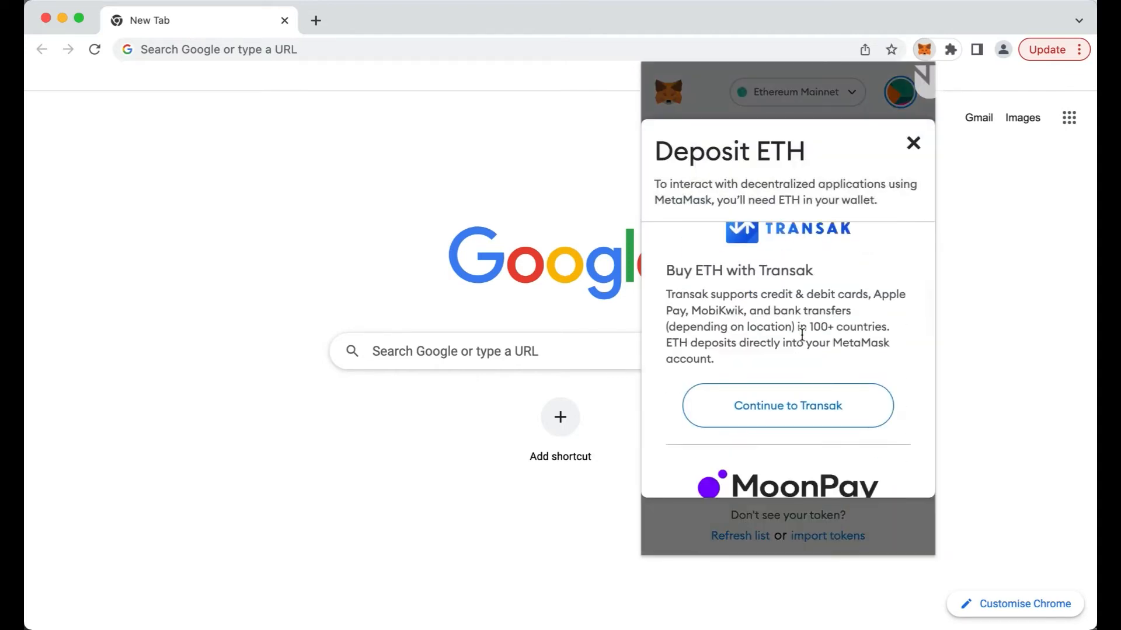
{"action": "left_click", "coordinate": [787, 405]}
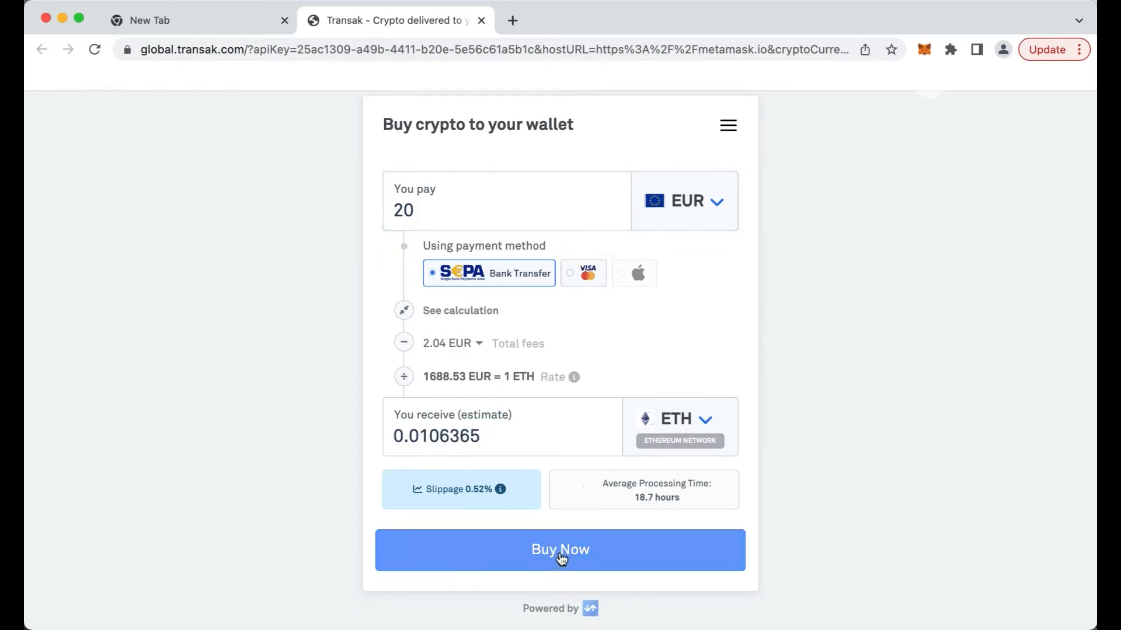
{"action": "left_click", "coordinate": [560, 549]}
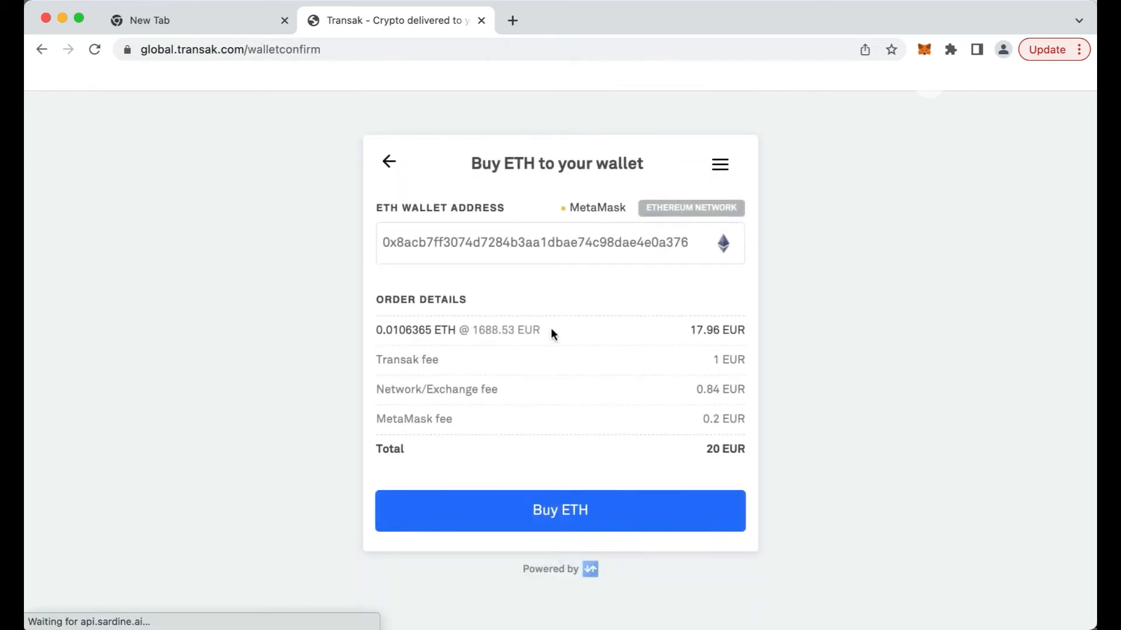
{"action": "left_click", "coordinate": [560, 510]}
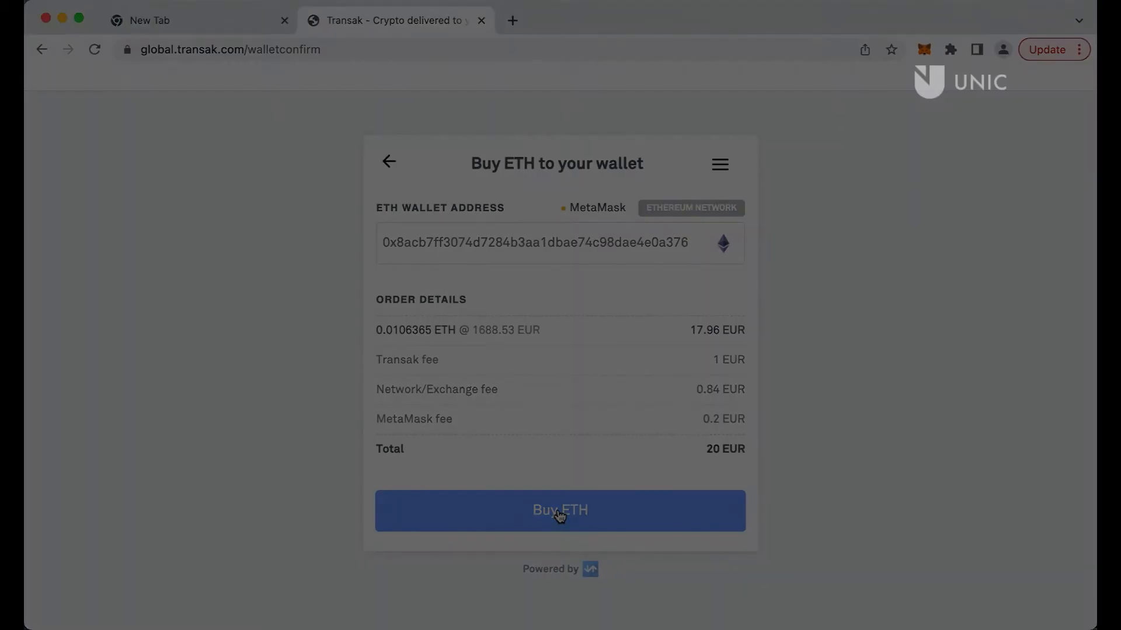
{"action": "left_click", "coordinate": [924, 49]}
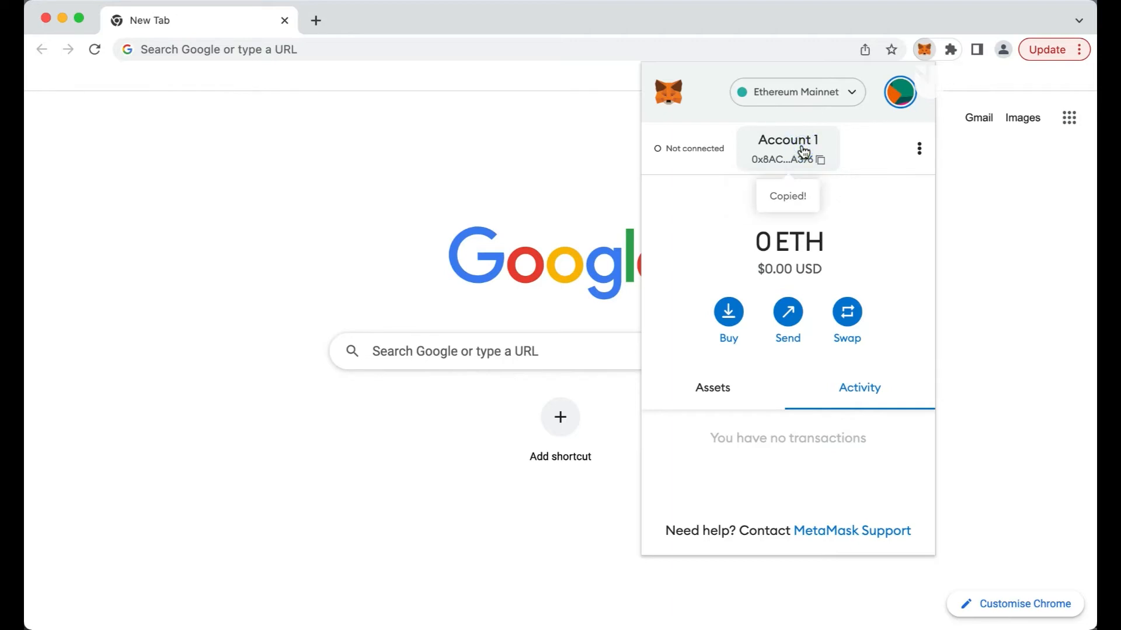
- Copy Account 1's full address from Account details and close the dialog
{"action": "left_click", "coordinate": [786, 147]}
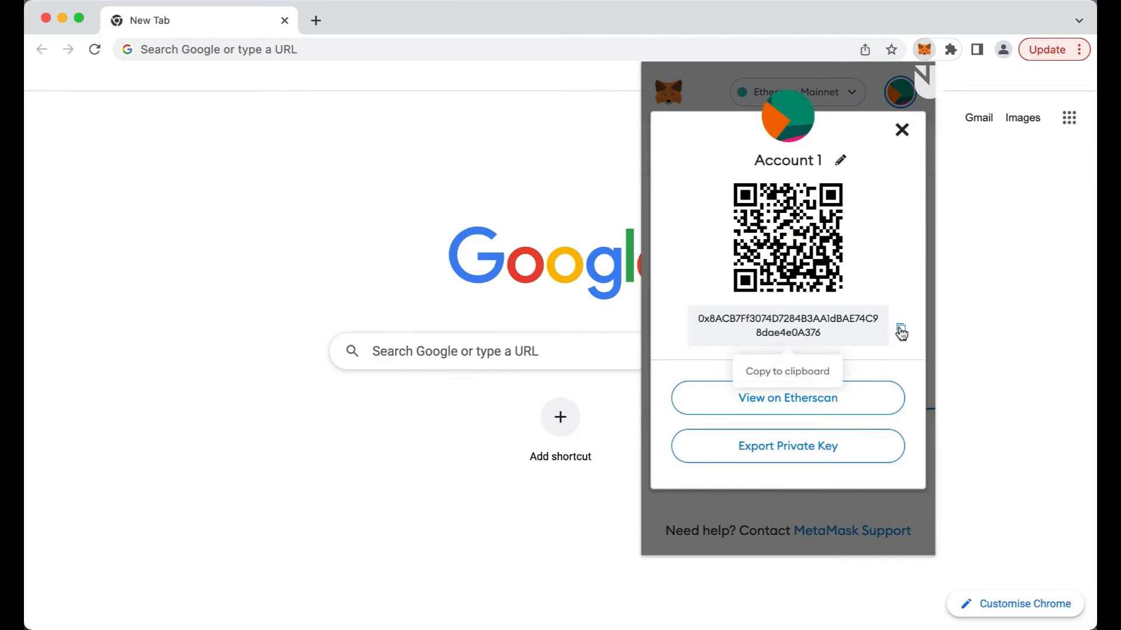
{"action": "left_click", "coordinate": [901, 332]}
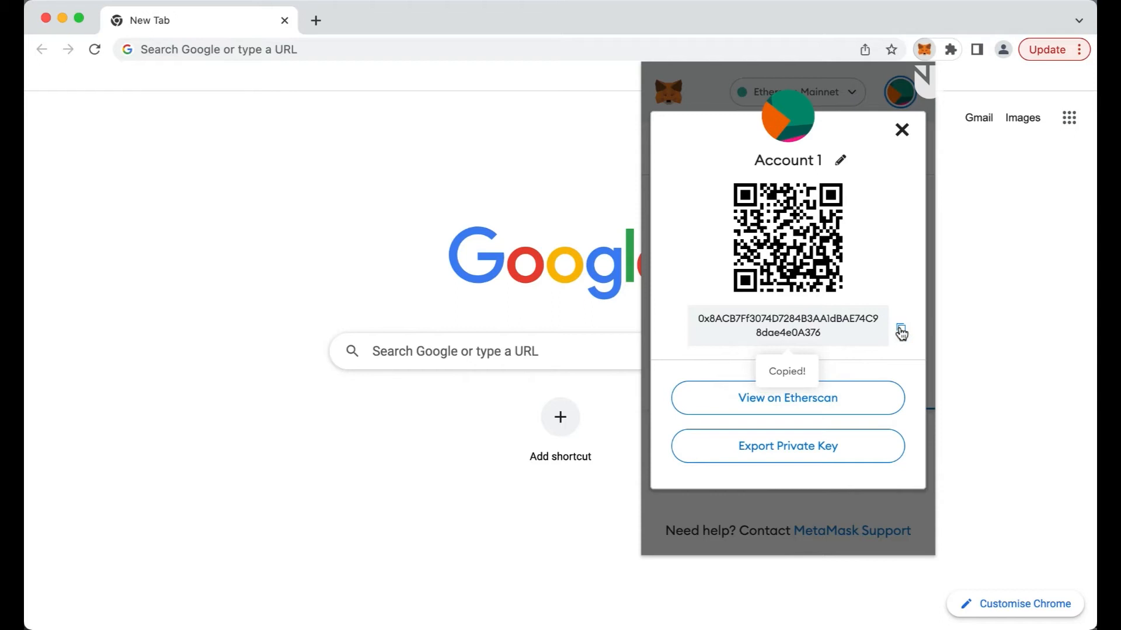
{"action": "mouse_move", "coordinate": [898, 244]}
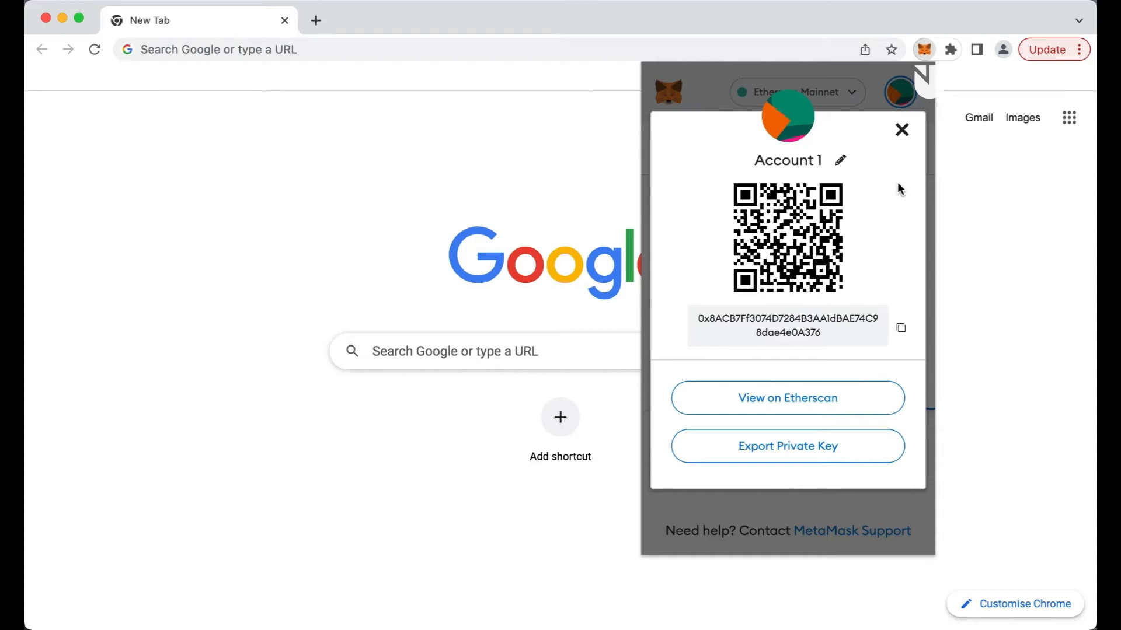
{"action": "left_click", "coordinate": [901, 130]}
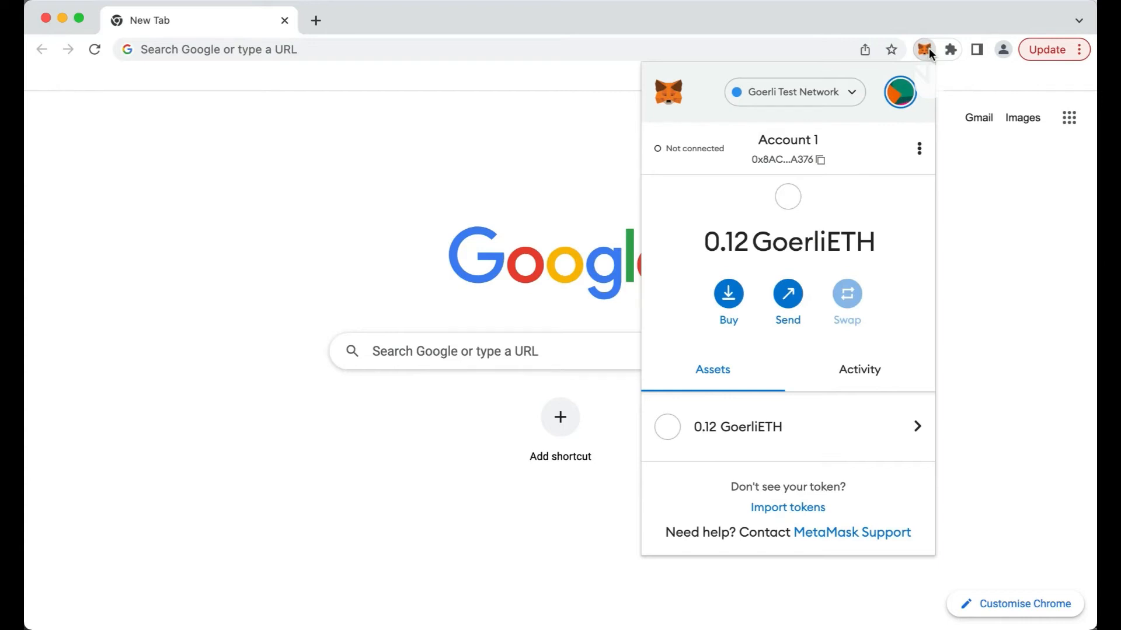
{"action": "mouse_move", "coordinate": [829, 220]}
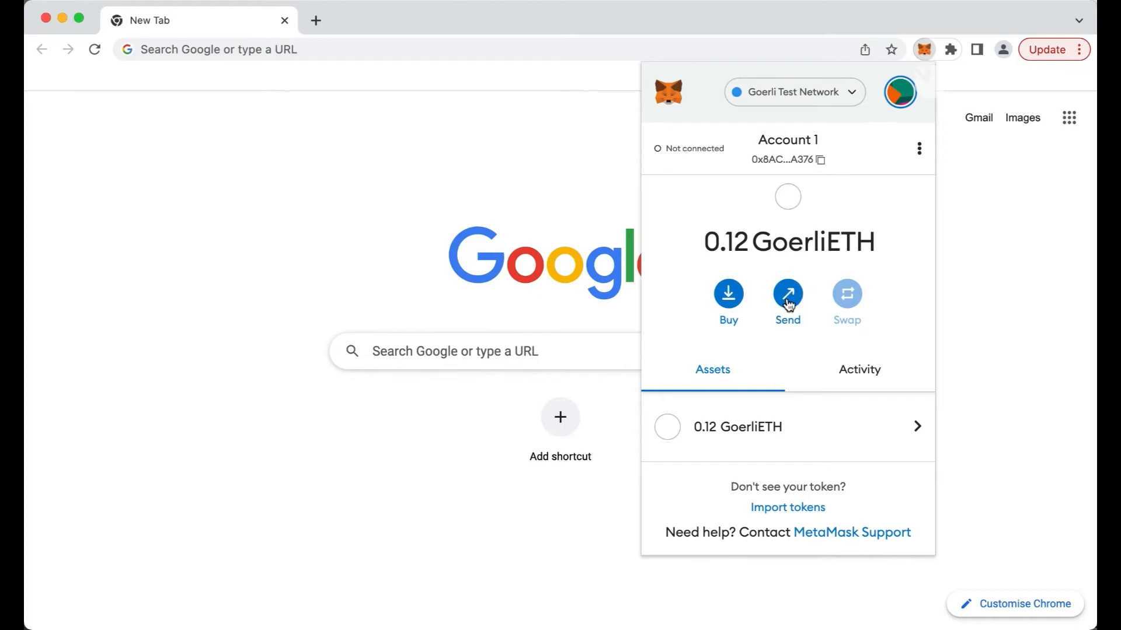
- Set up a 0.01 GoerliETH send to 0xe8B…4CF8 and review it
{"action": "left_click", "coordinate": [787, 294]}
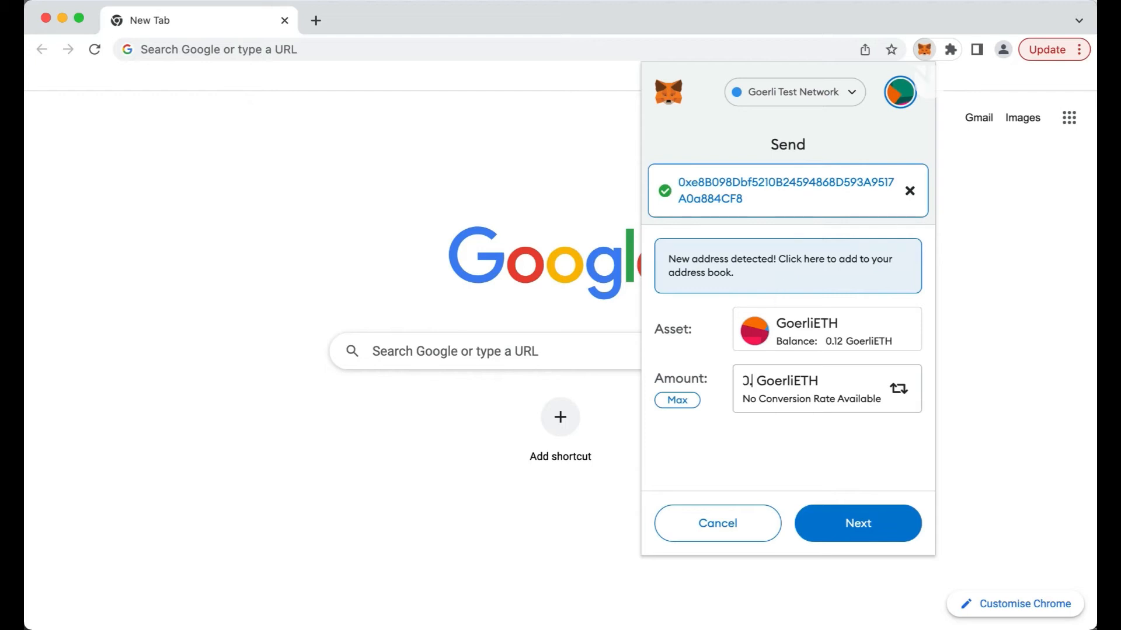
{"action": "type", "text": "0.01"}
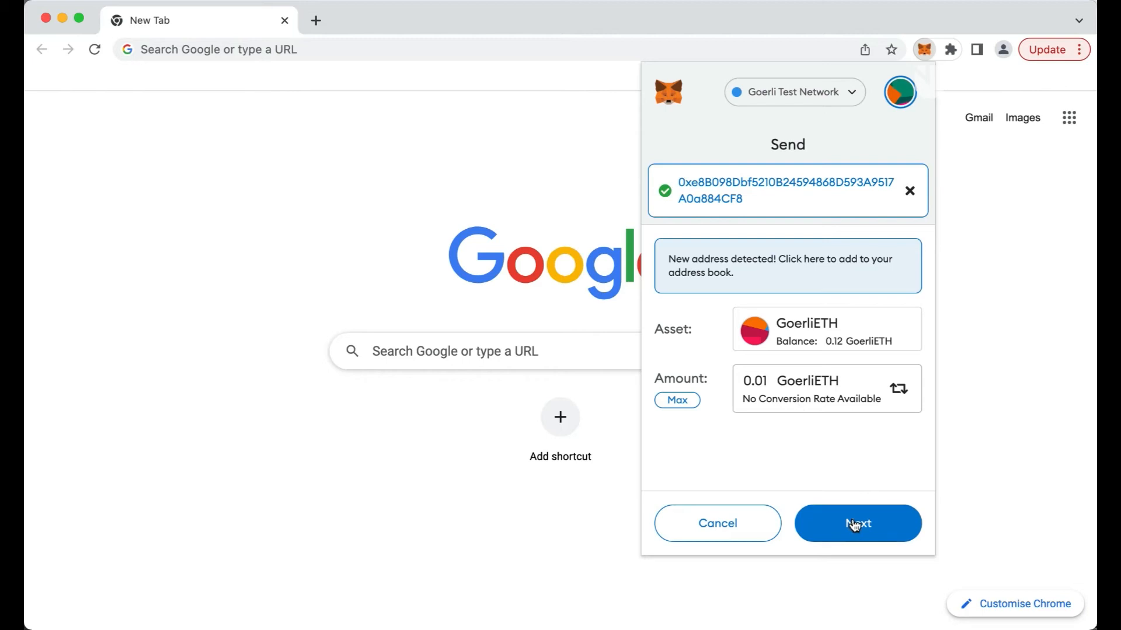
{"action": "left_click", "coordinate": [857, 523]}
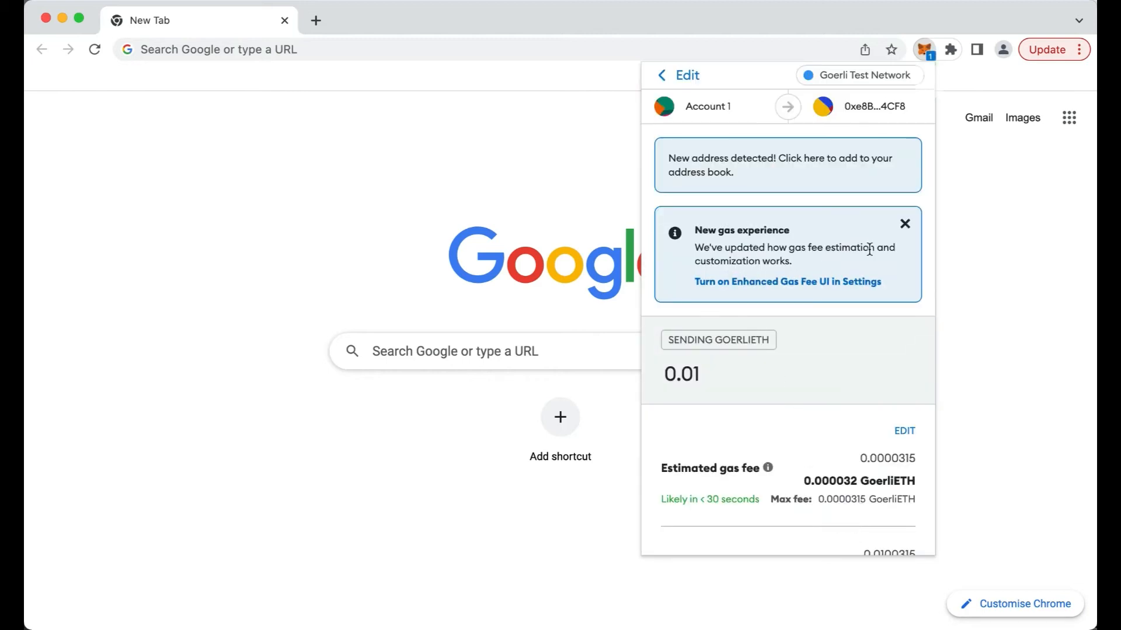
{"action": "left_click", "coordinate": [904, 223]}
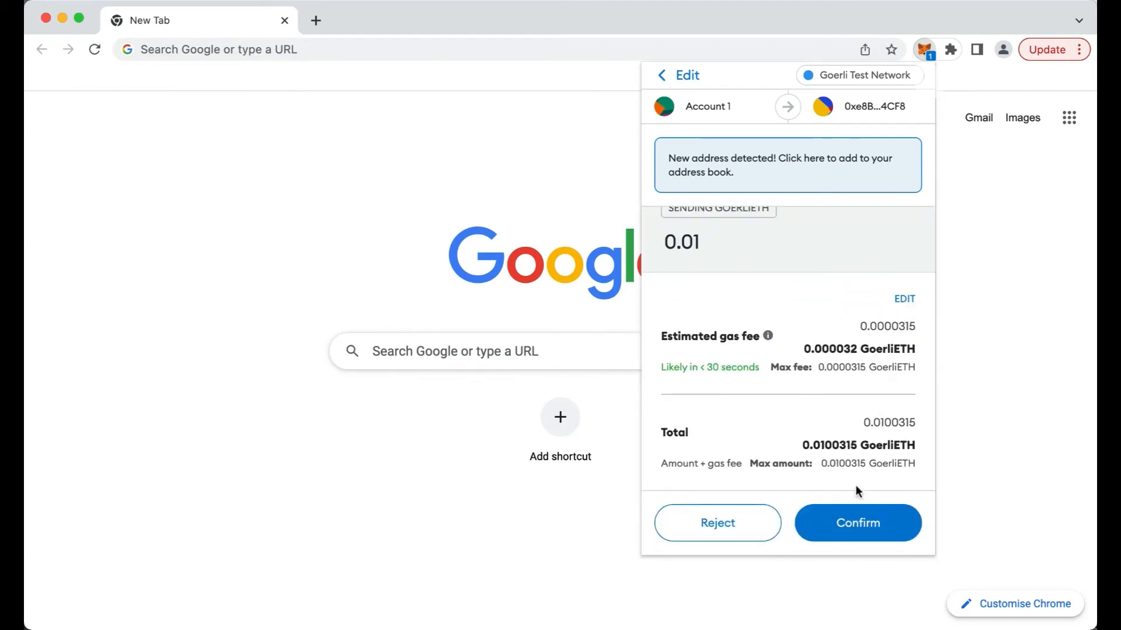
- Confirm the 0.01 GoerliETH send, check the 0.11 balance, and view transaction details
{"action": "left_click", "coordinate": [857, 522]}
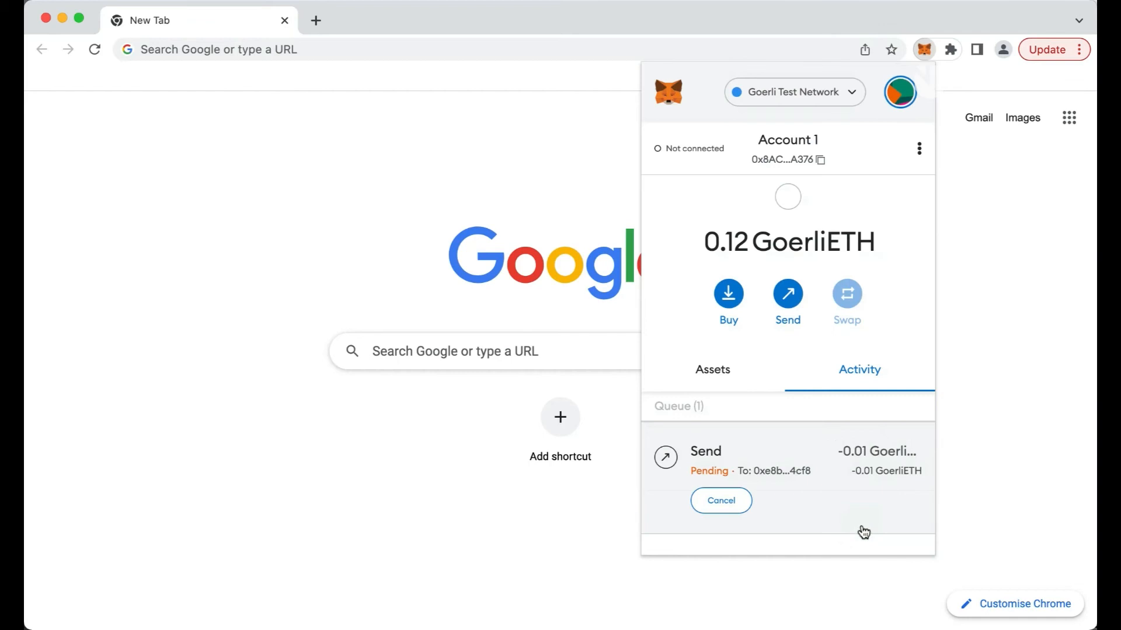
{"action": "mouse_move", "coordinate": [846, 525]}
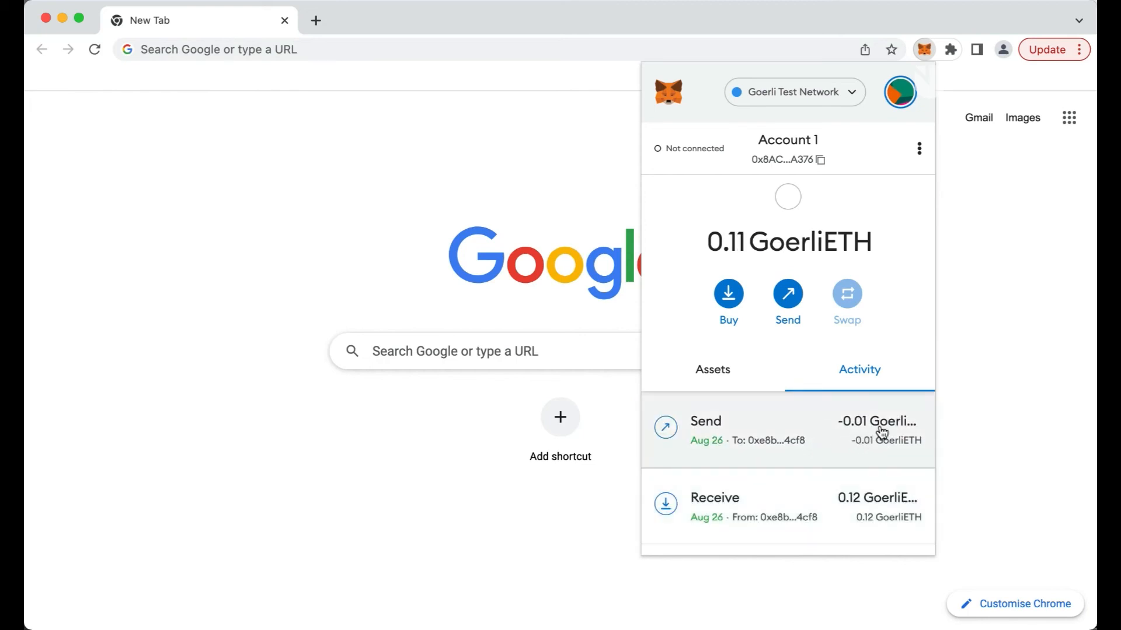
{"action": "left_click", "coordinate": [712, 369]}
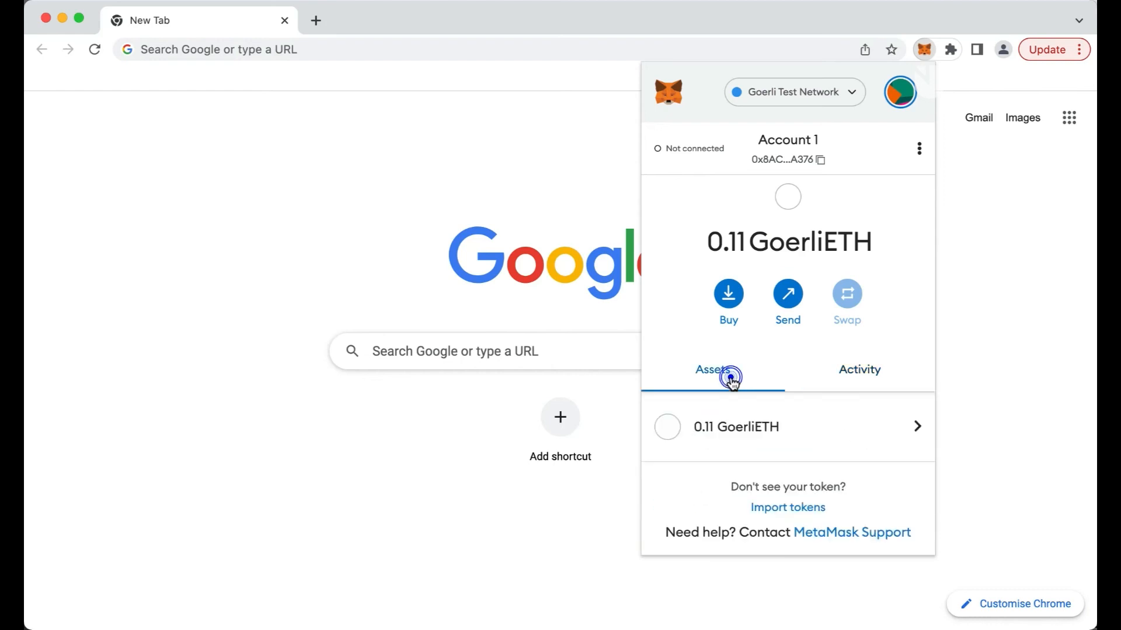
{"action": "left_click", "coordinate": [859, 369]}
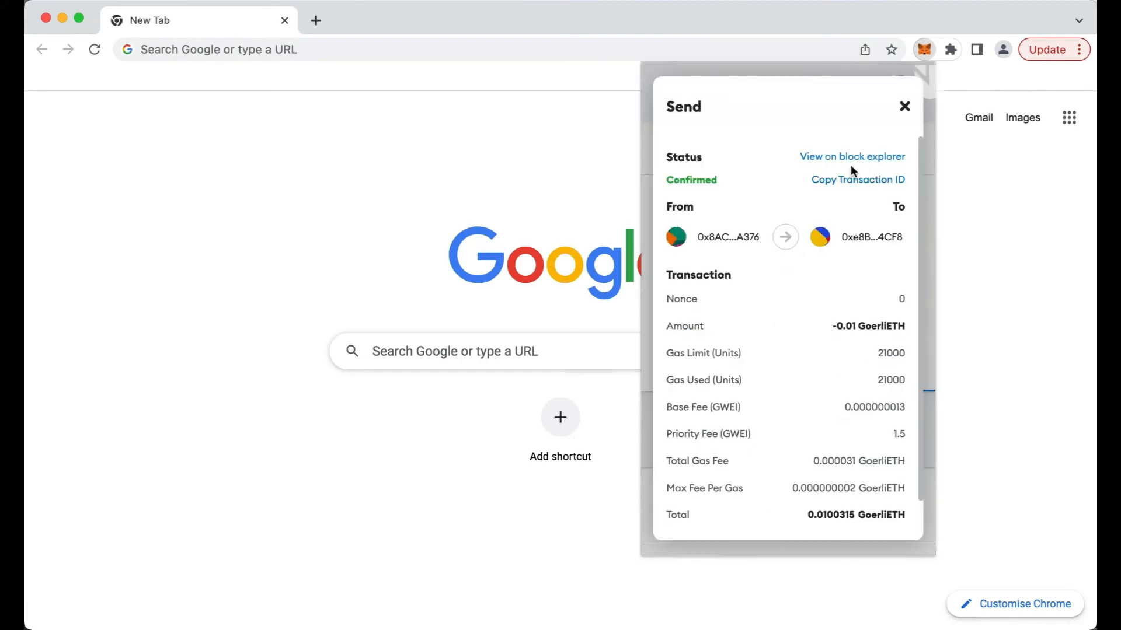
- Open the 0.01 Ether transfer on Etherscan, confirm it succeeded, and inspect the recipient address
{"action": "left_click", "coordinate": [851, 156]}
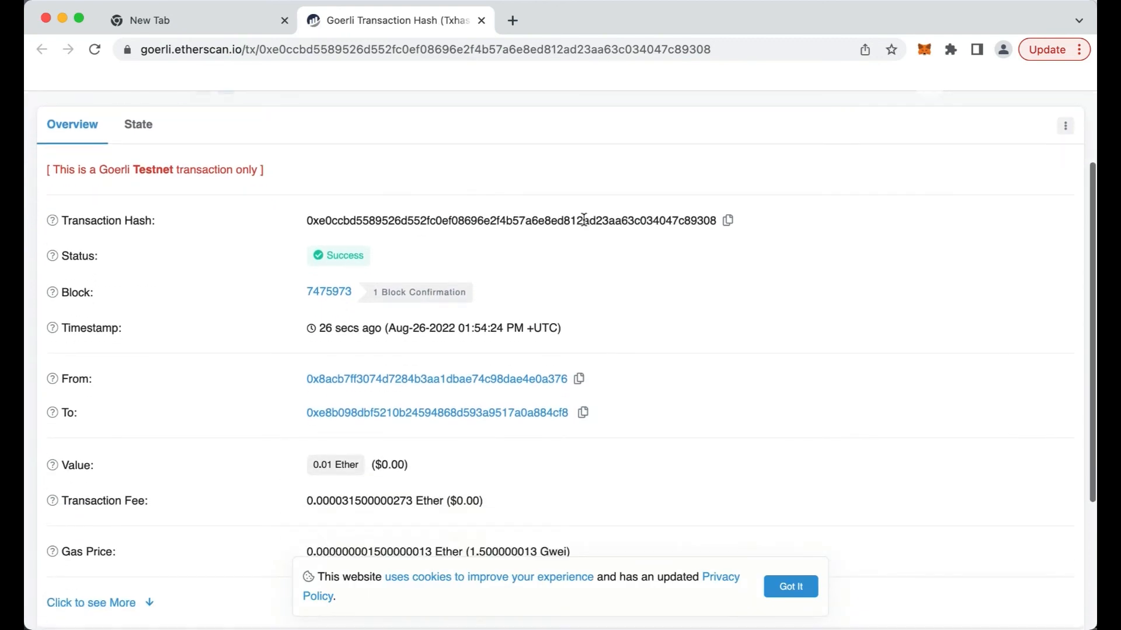
{"action": "scroll", "scroll_direction": "down", "scroll_amount": 3}
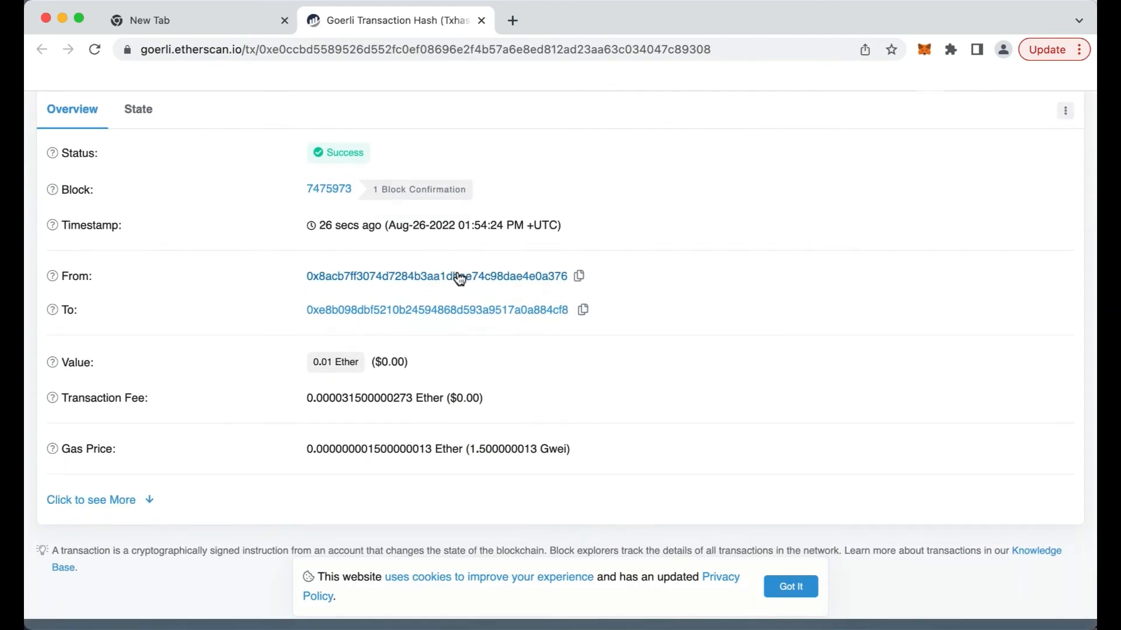
{"action": "mouse_move", "coordinate": [454, 318]}
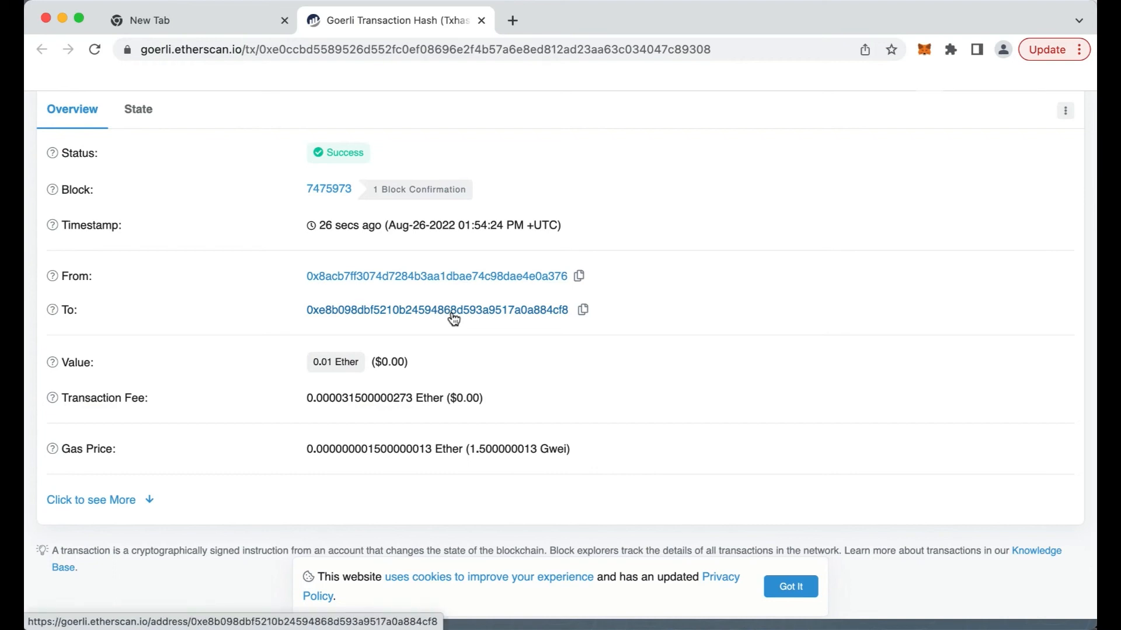
{"action": "left_click", "coordinate": [924, 49]}
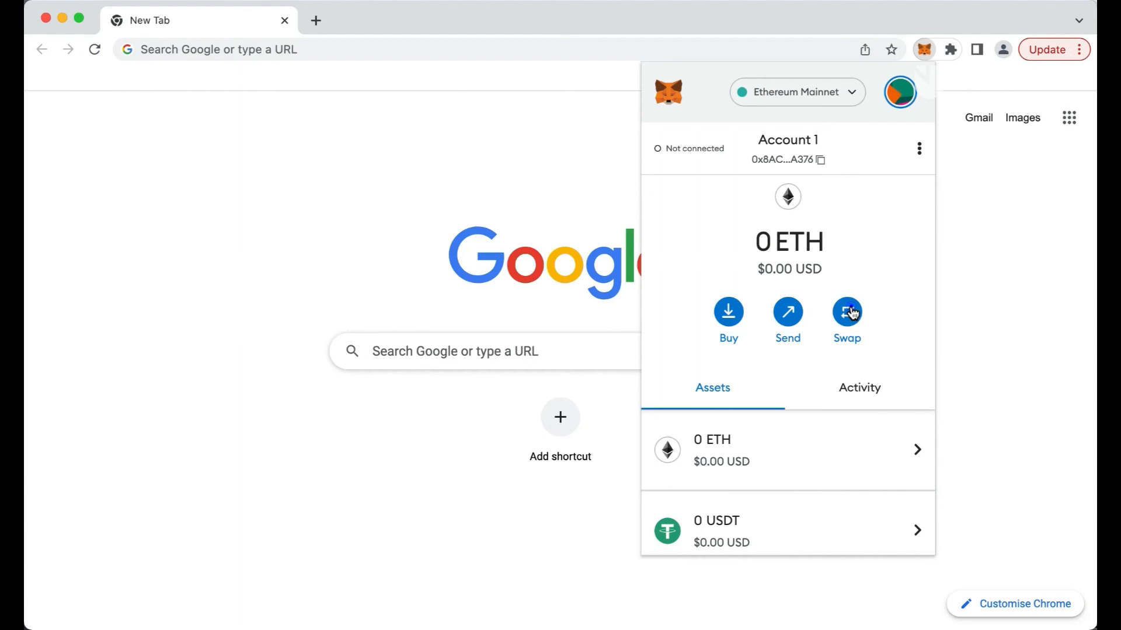
- Set up a 0.1 ETH to USDT swap and review the roughly 167.43 USDT quote
{"action": "left_click", "coordinate": [846, 313]}
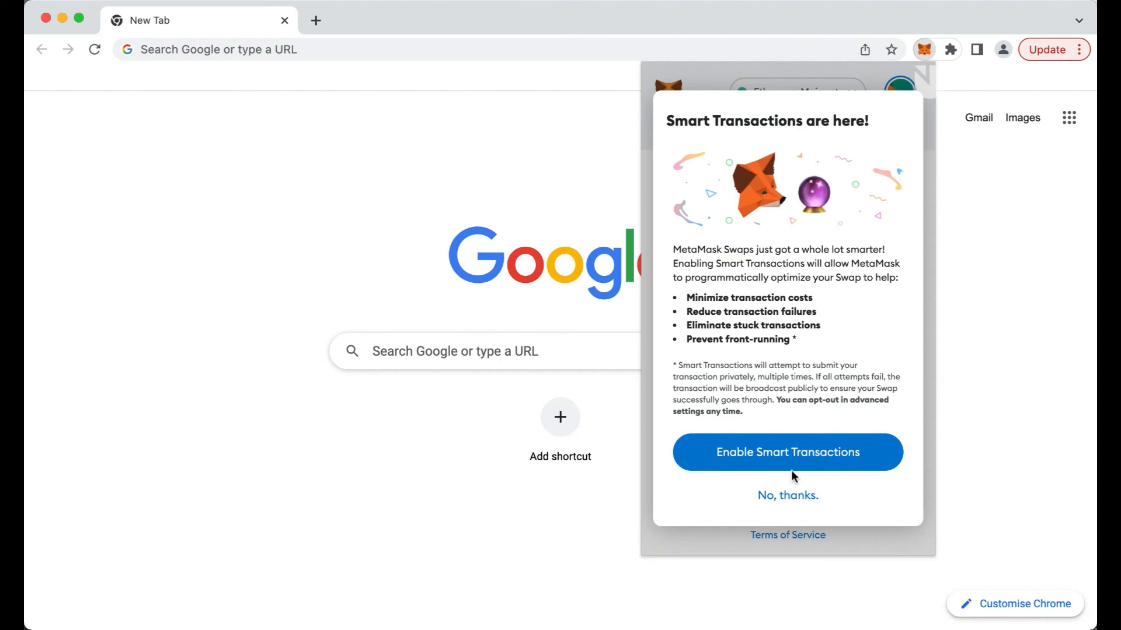
{"action": "left_click", "coordinate": [787, 496]}
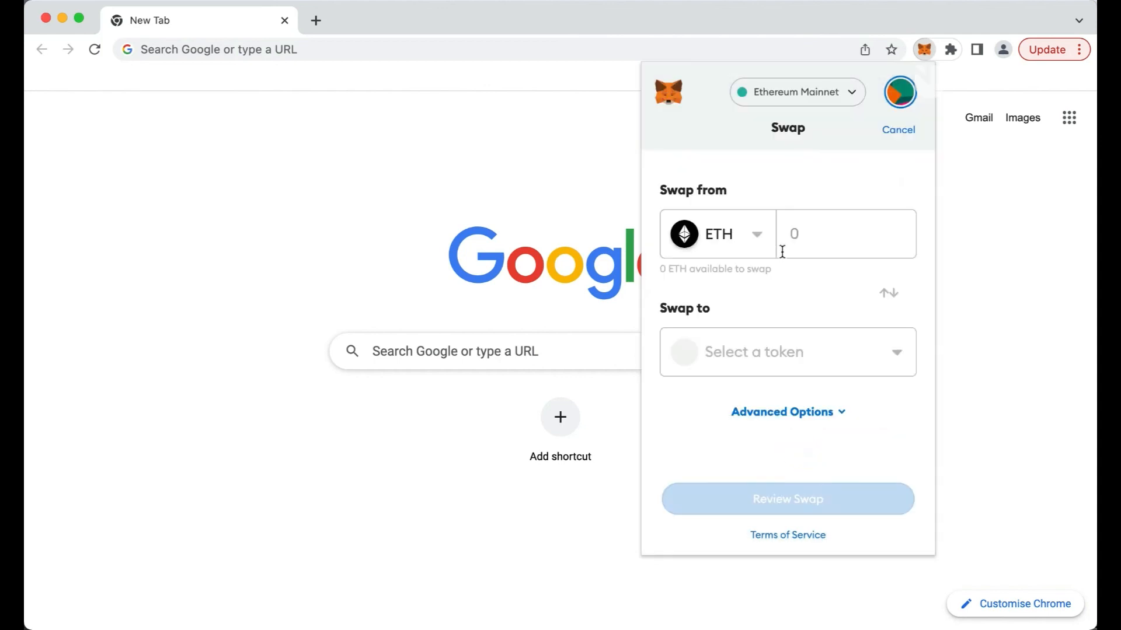
{"action": "type", "text": "0.1"}
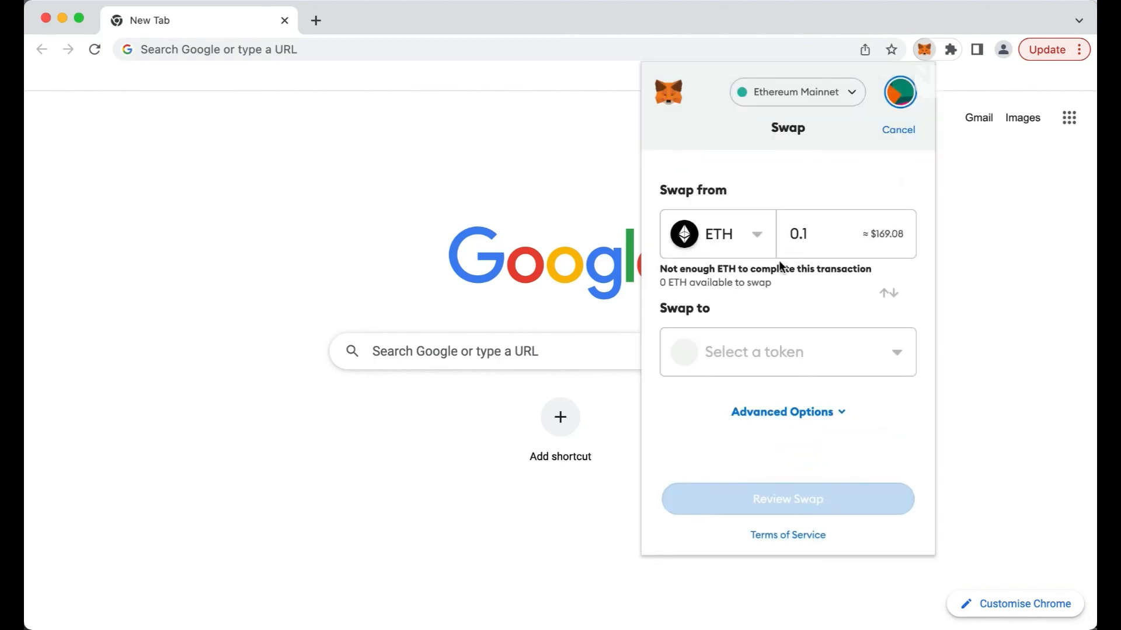
{"action": "left_click", "coordinate": [786, 351]}
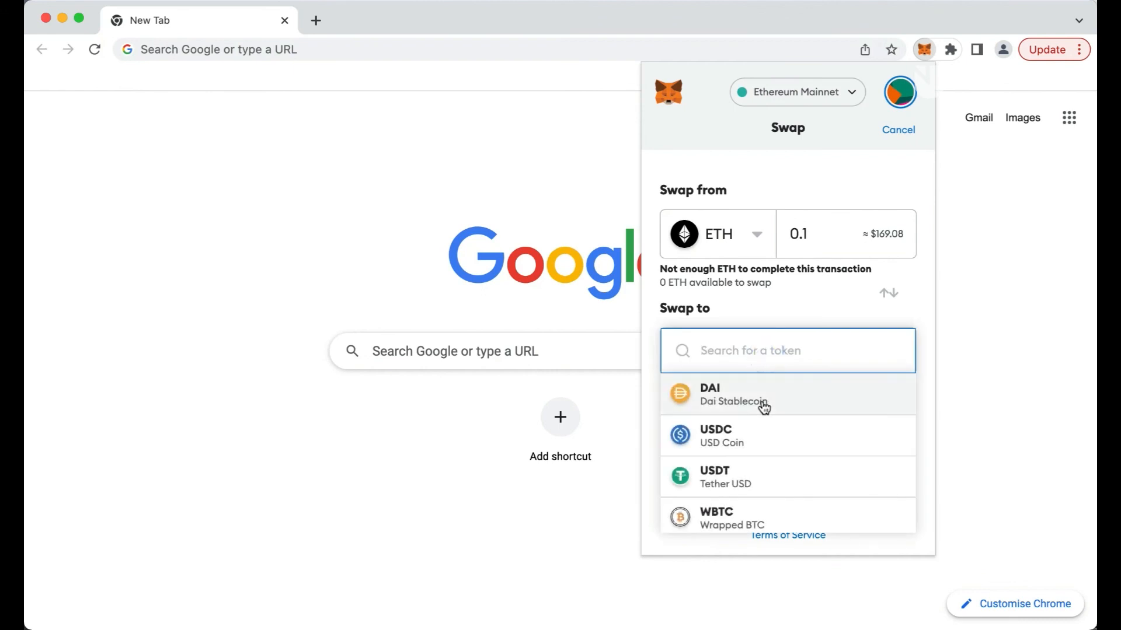
{"action": "left_click", "coordinate": [714, 477]}
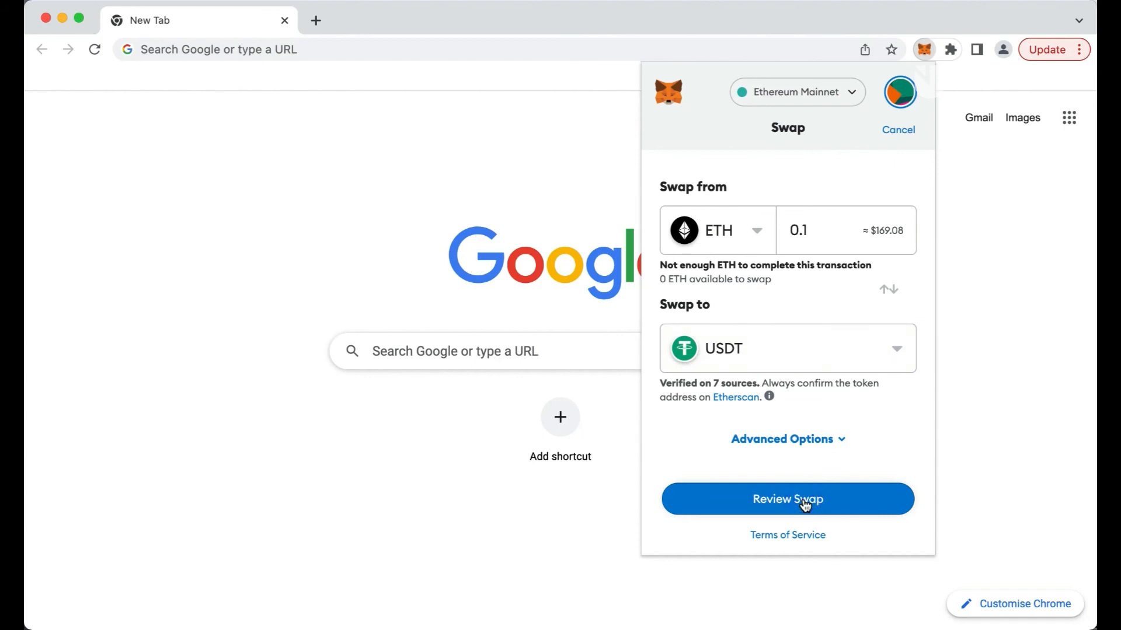
{"action": "left_click", "coordinate": [787, 499]}
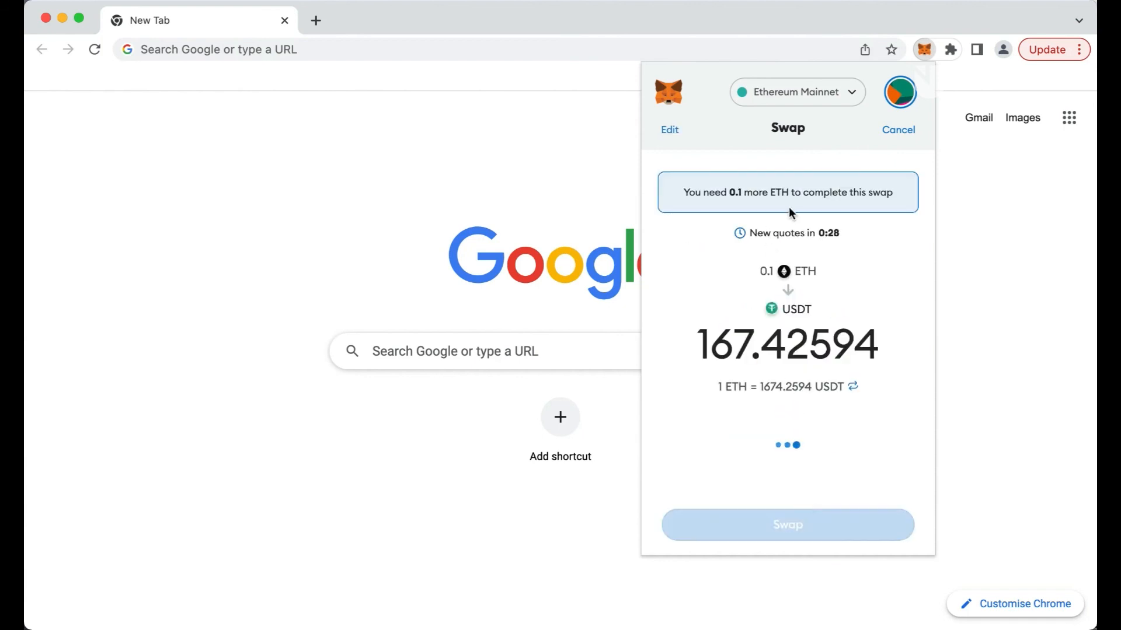